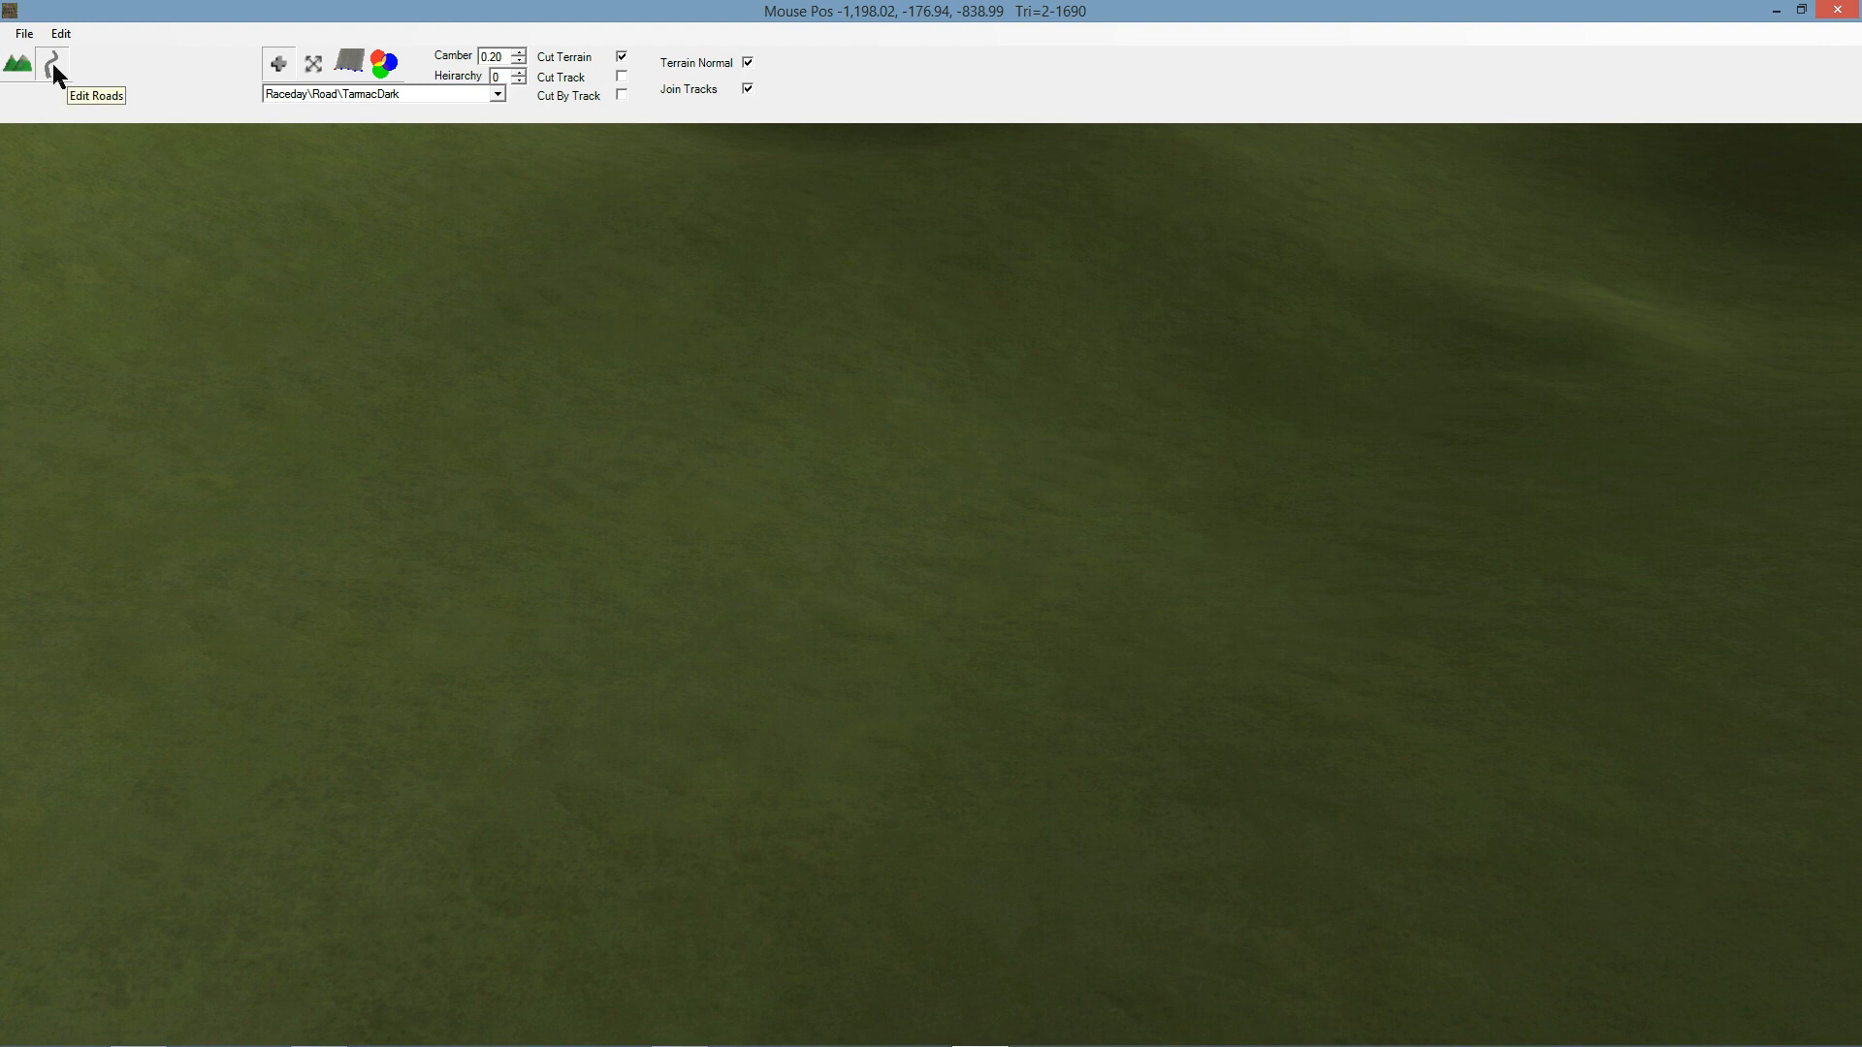
pyautogui.moveTo(56, 66)
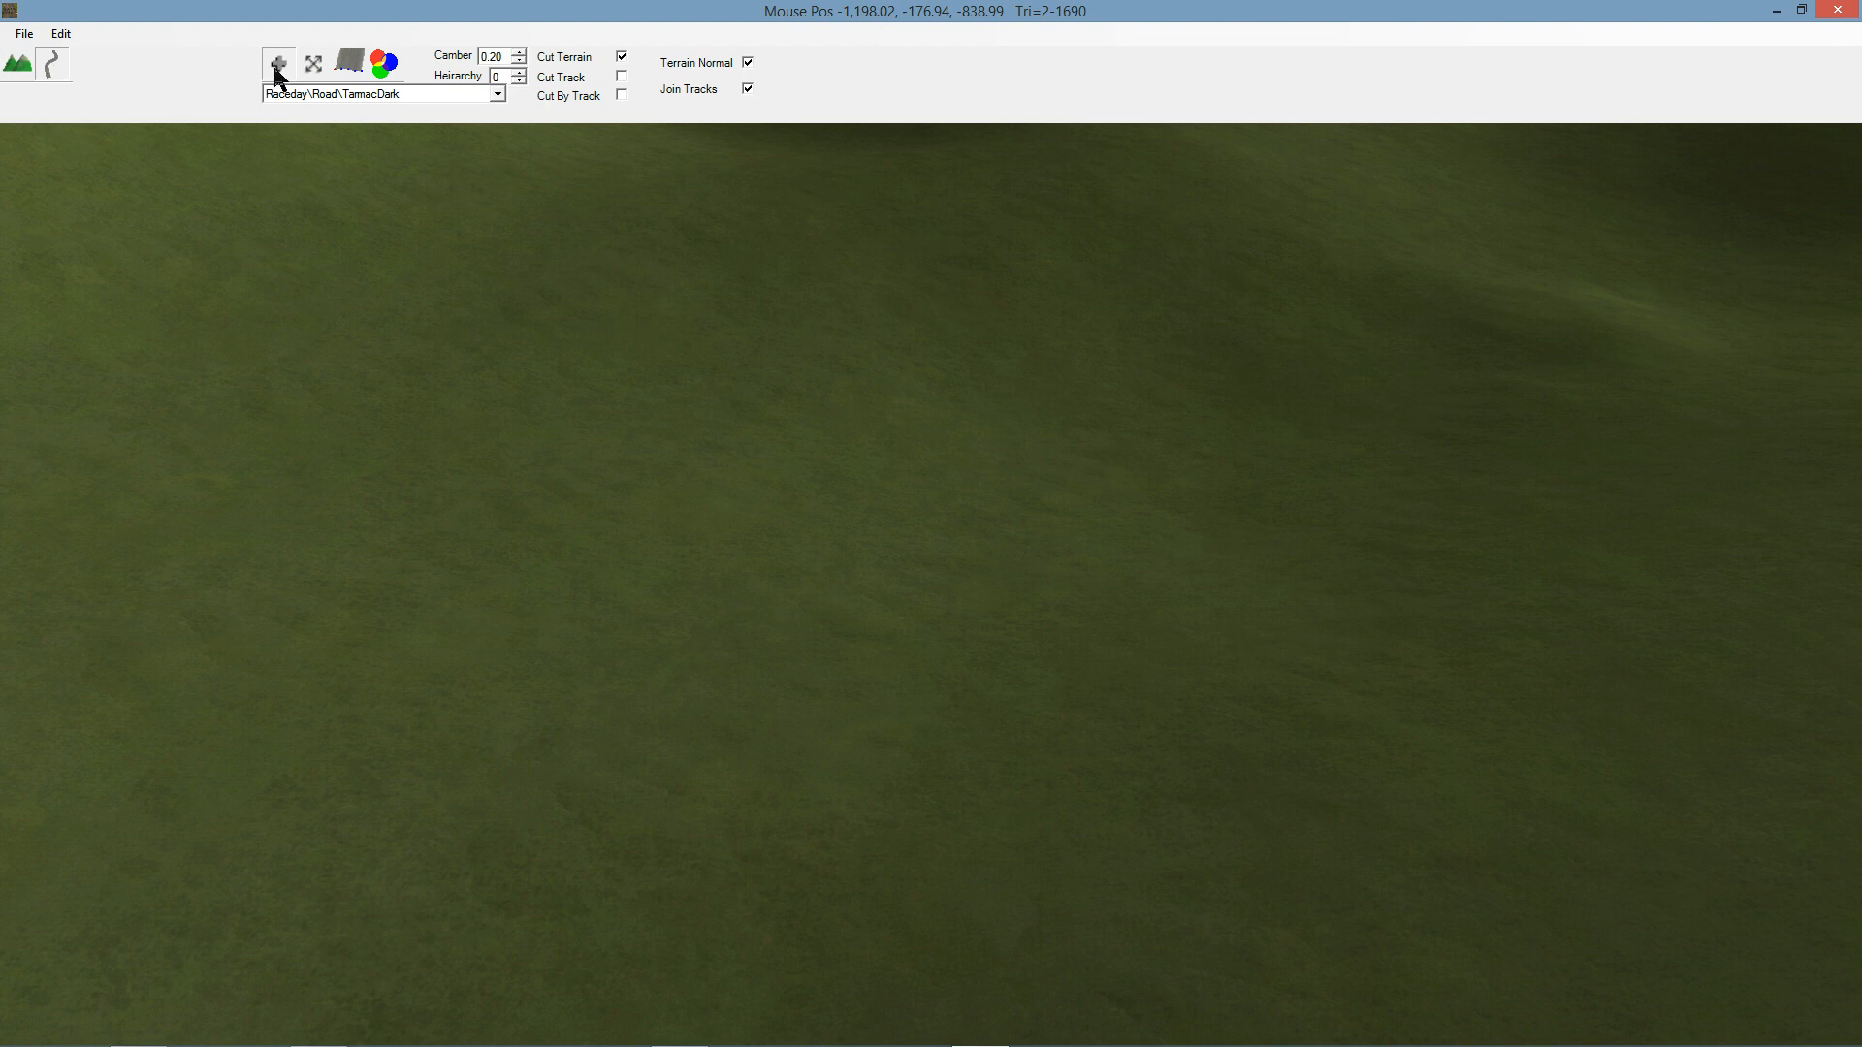
pyautogui.moveTo(304, 108)
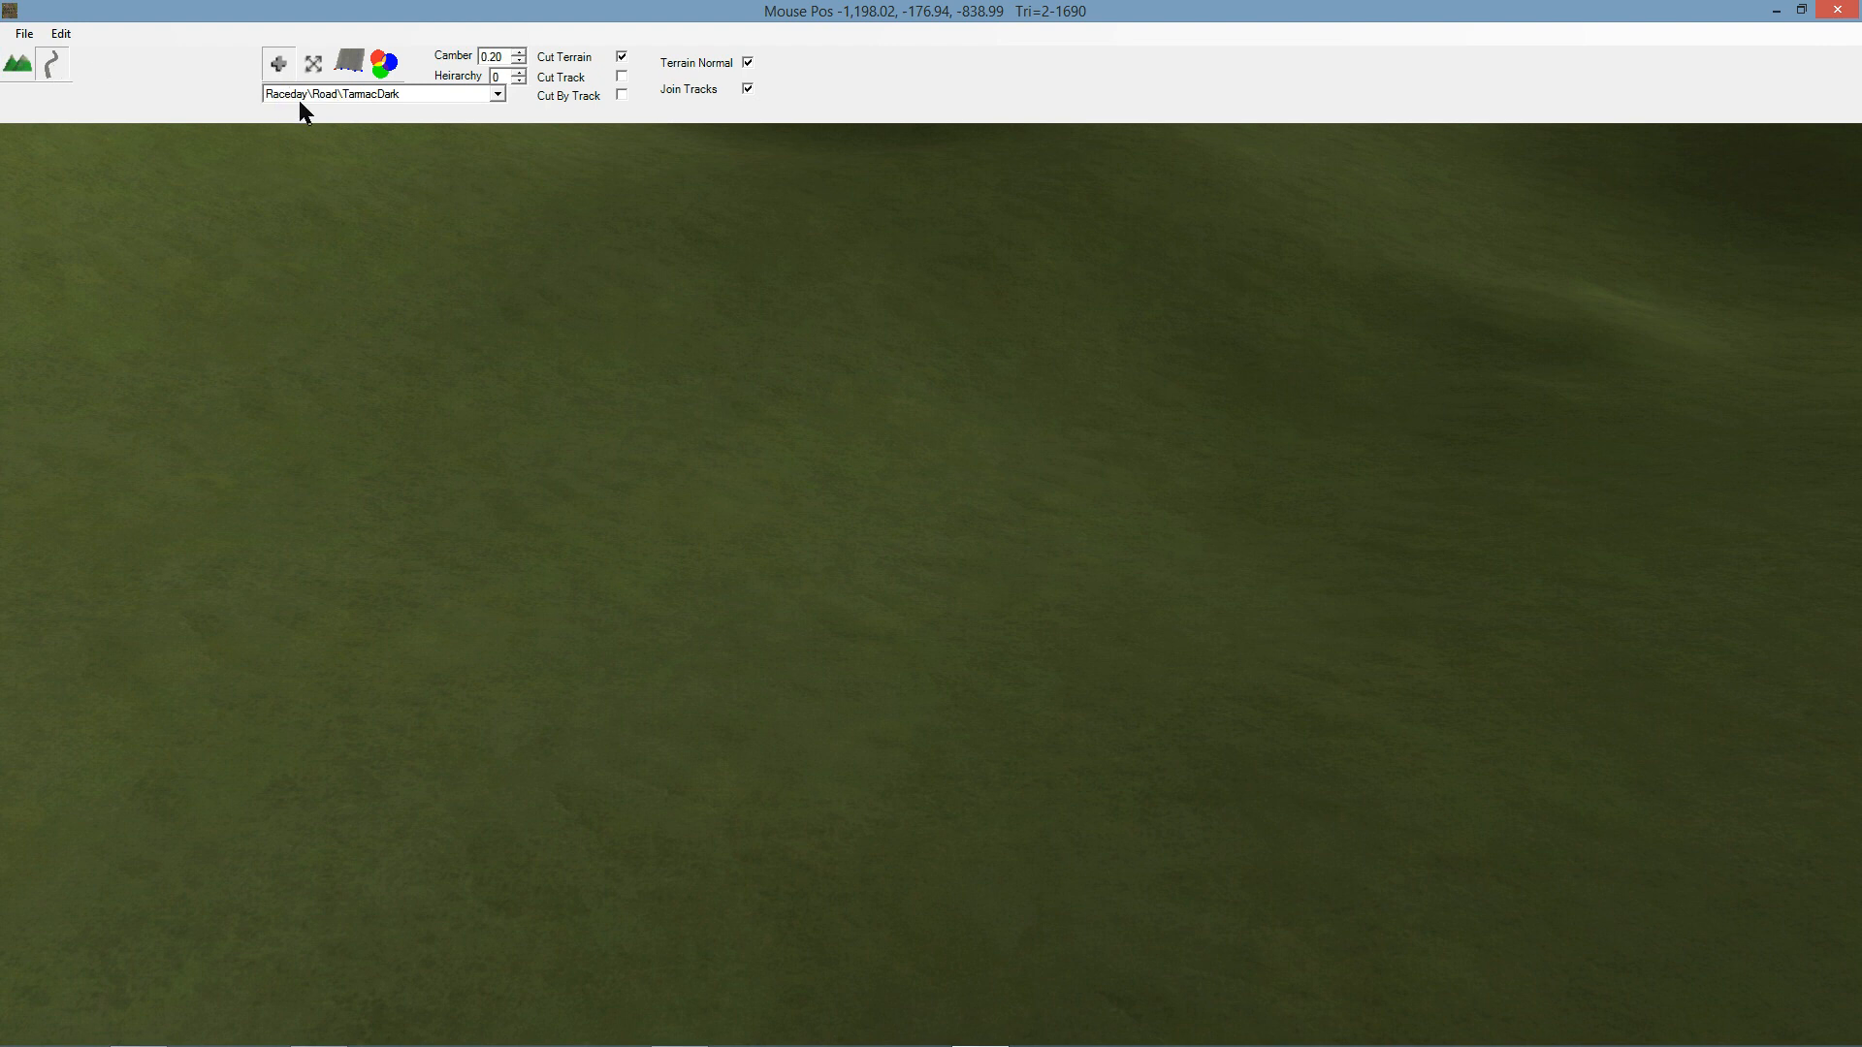
# Step: Expand the road material dropdown (Raceday\Road\TarmacDark) to browse the tarmac variants
pyautogui.click(496, 93)
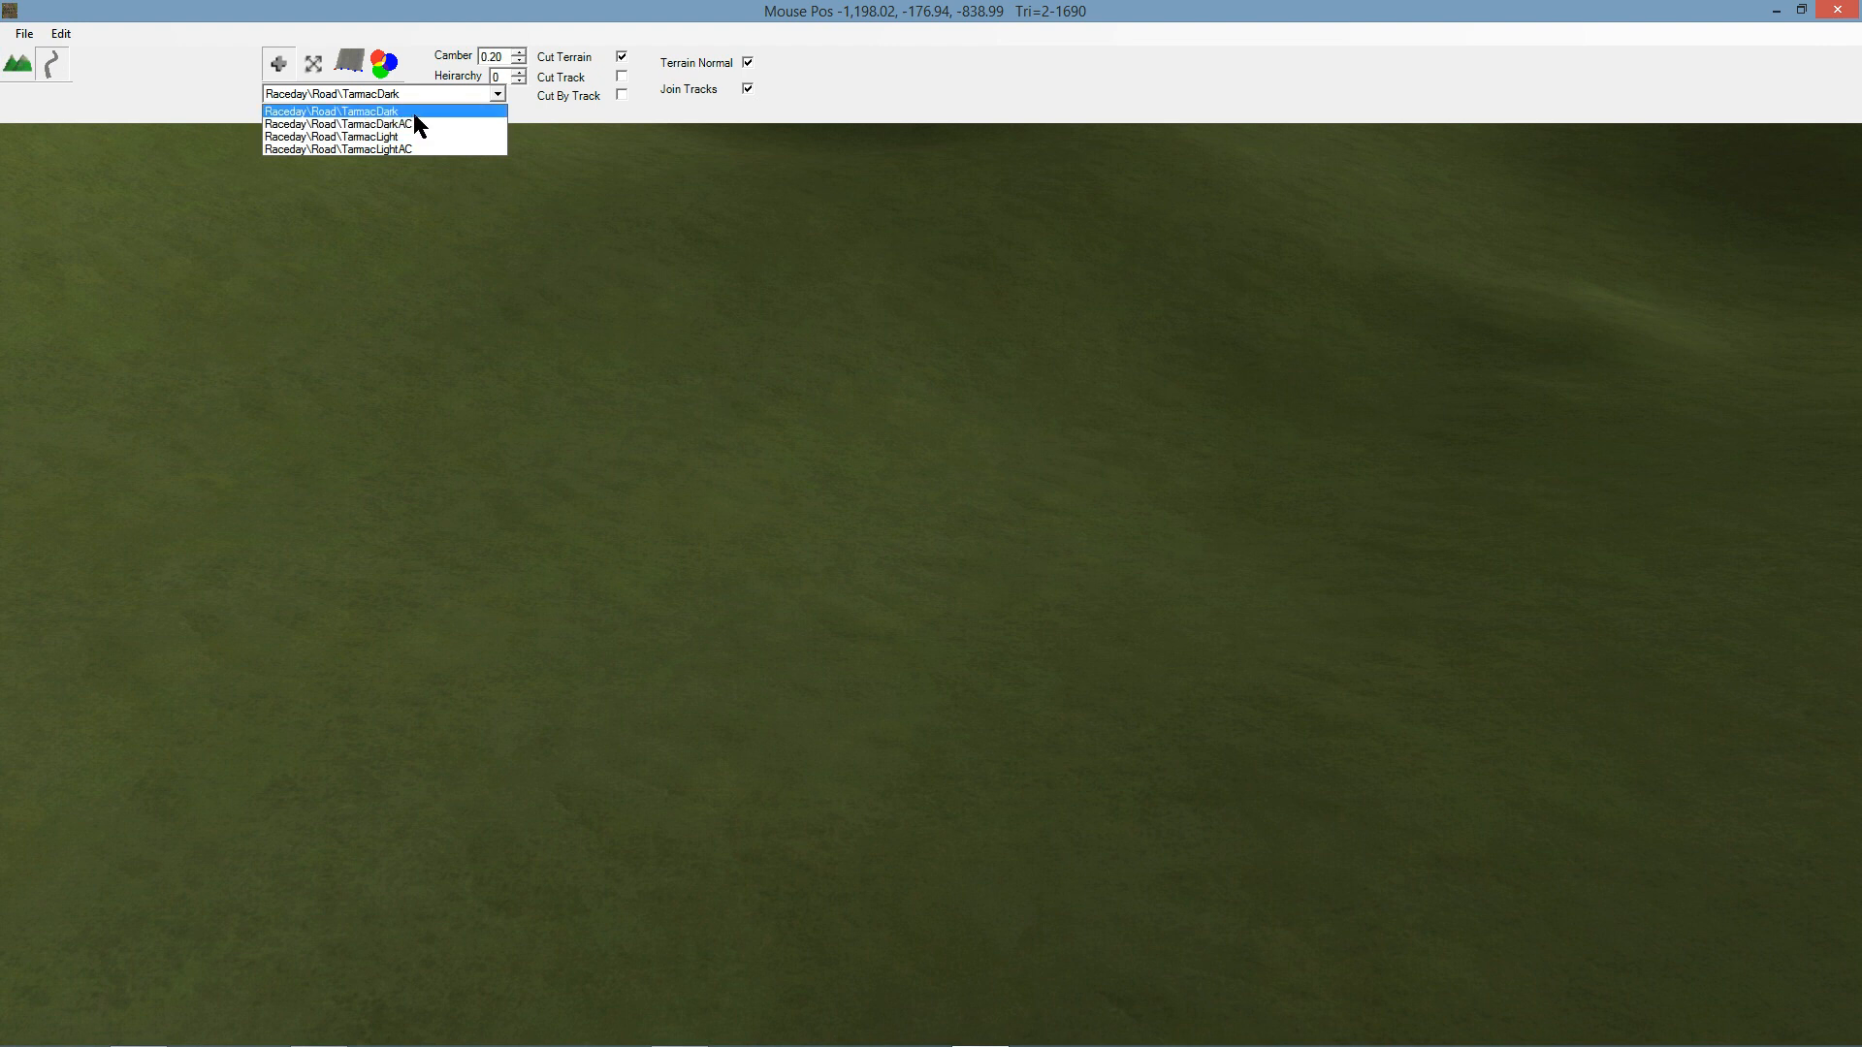
pyautogui.moveTo(411, 121)
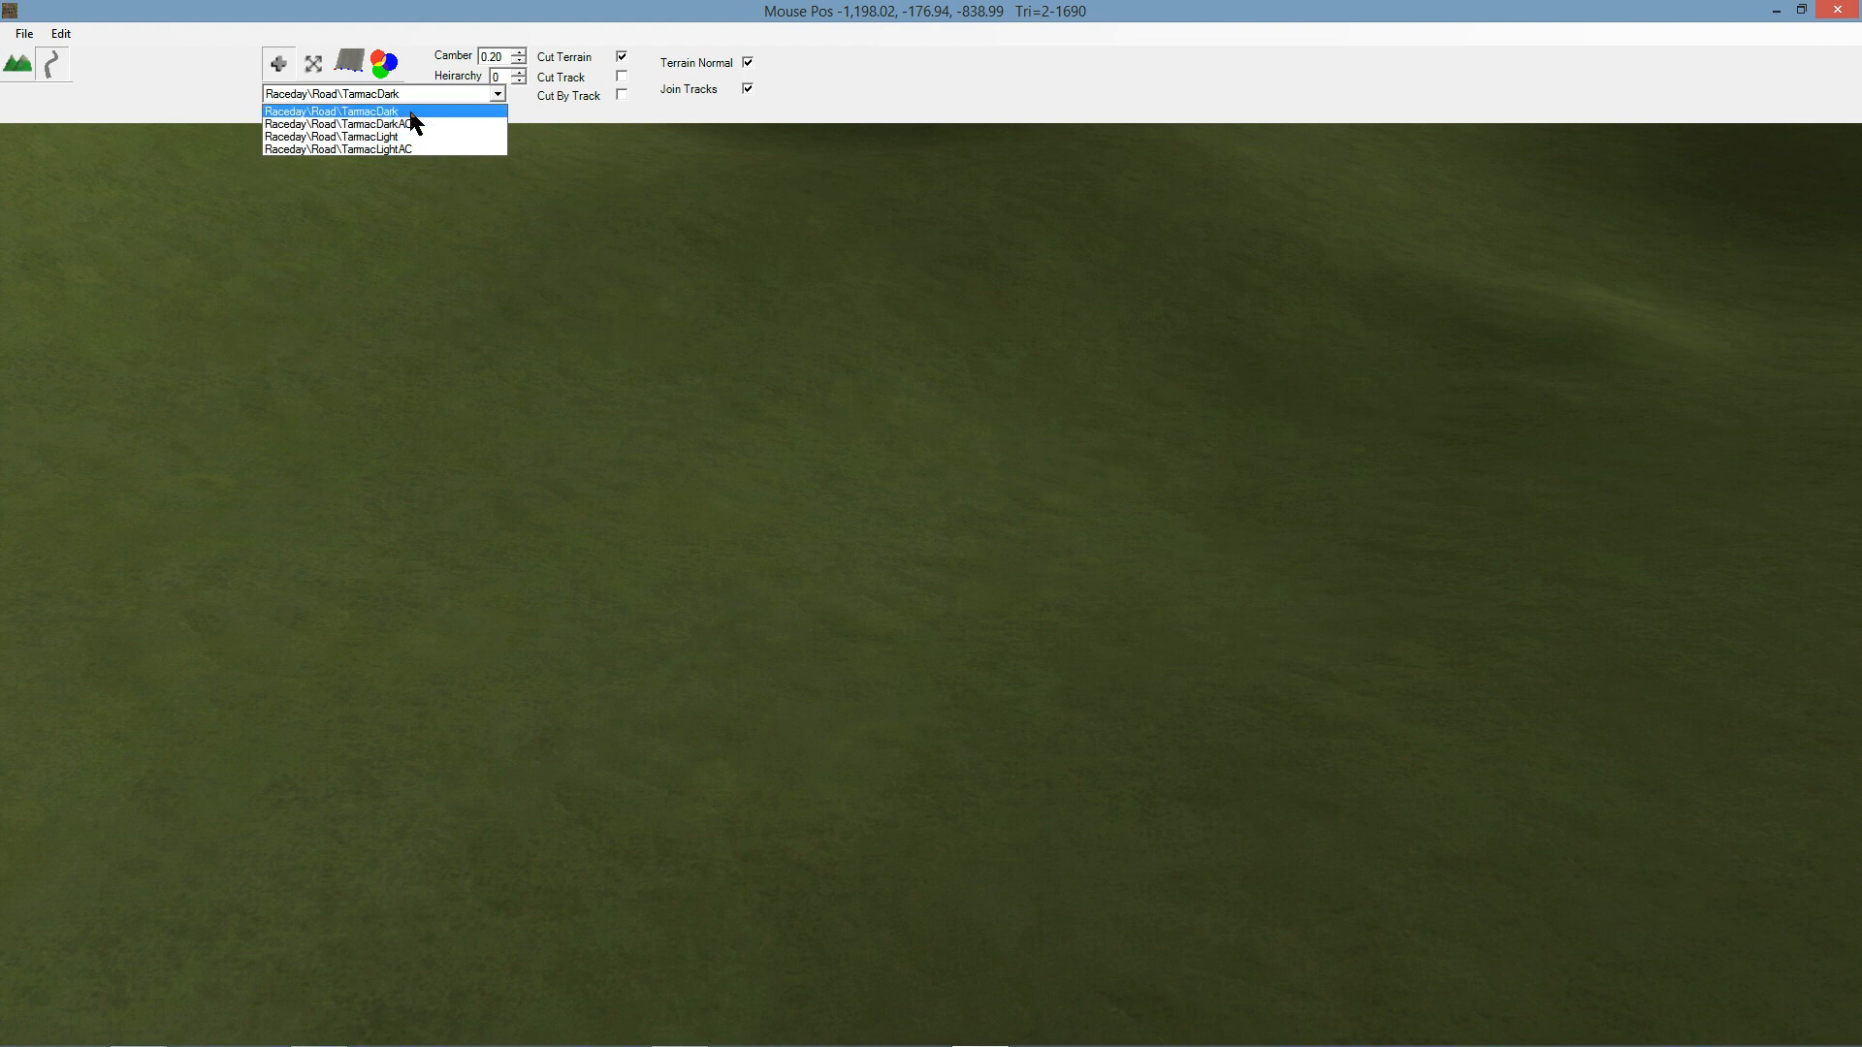
pyautogui.moveTo(419, 120)
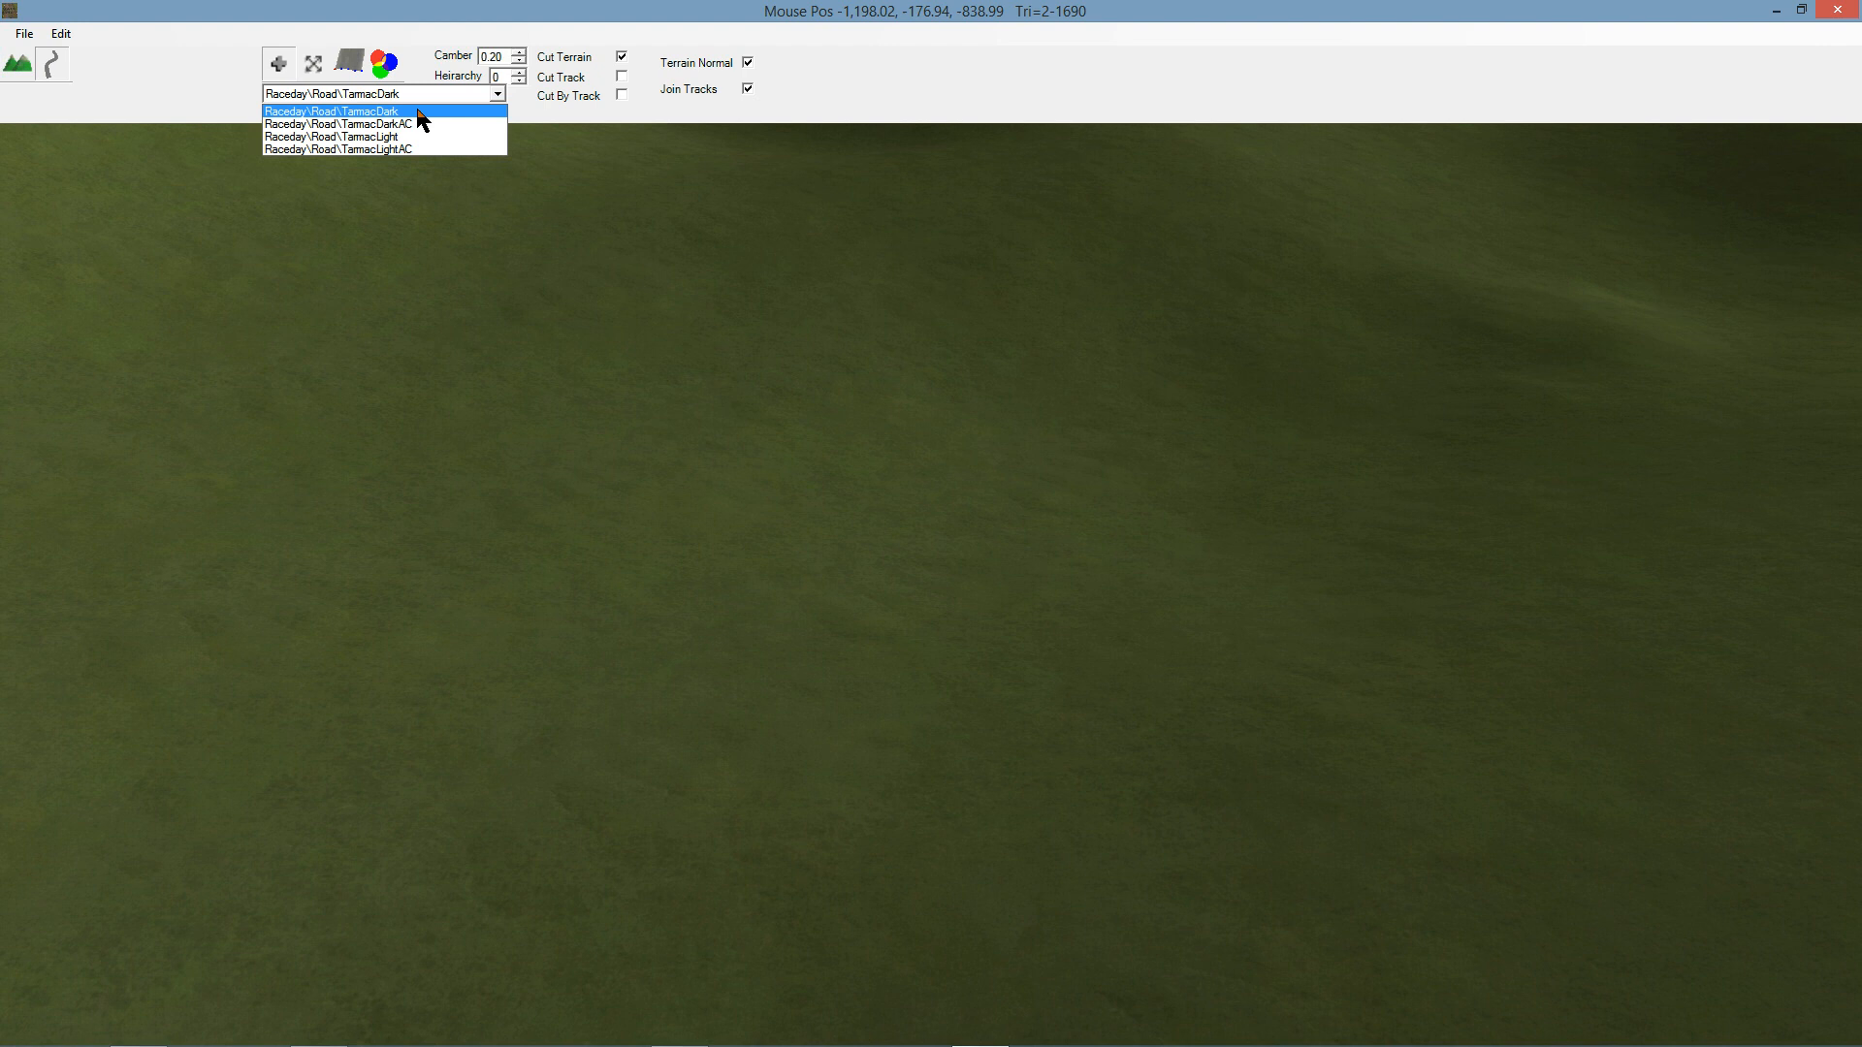
pyautogui.moveTo(404, 124)
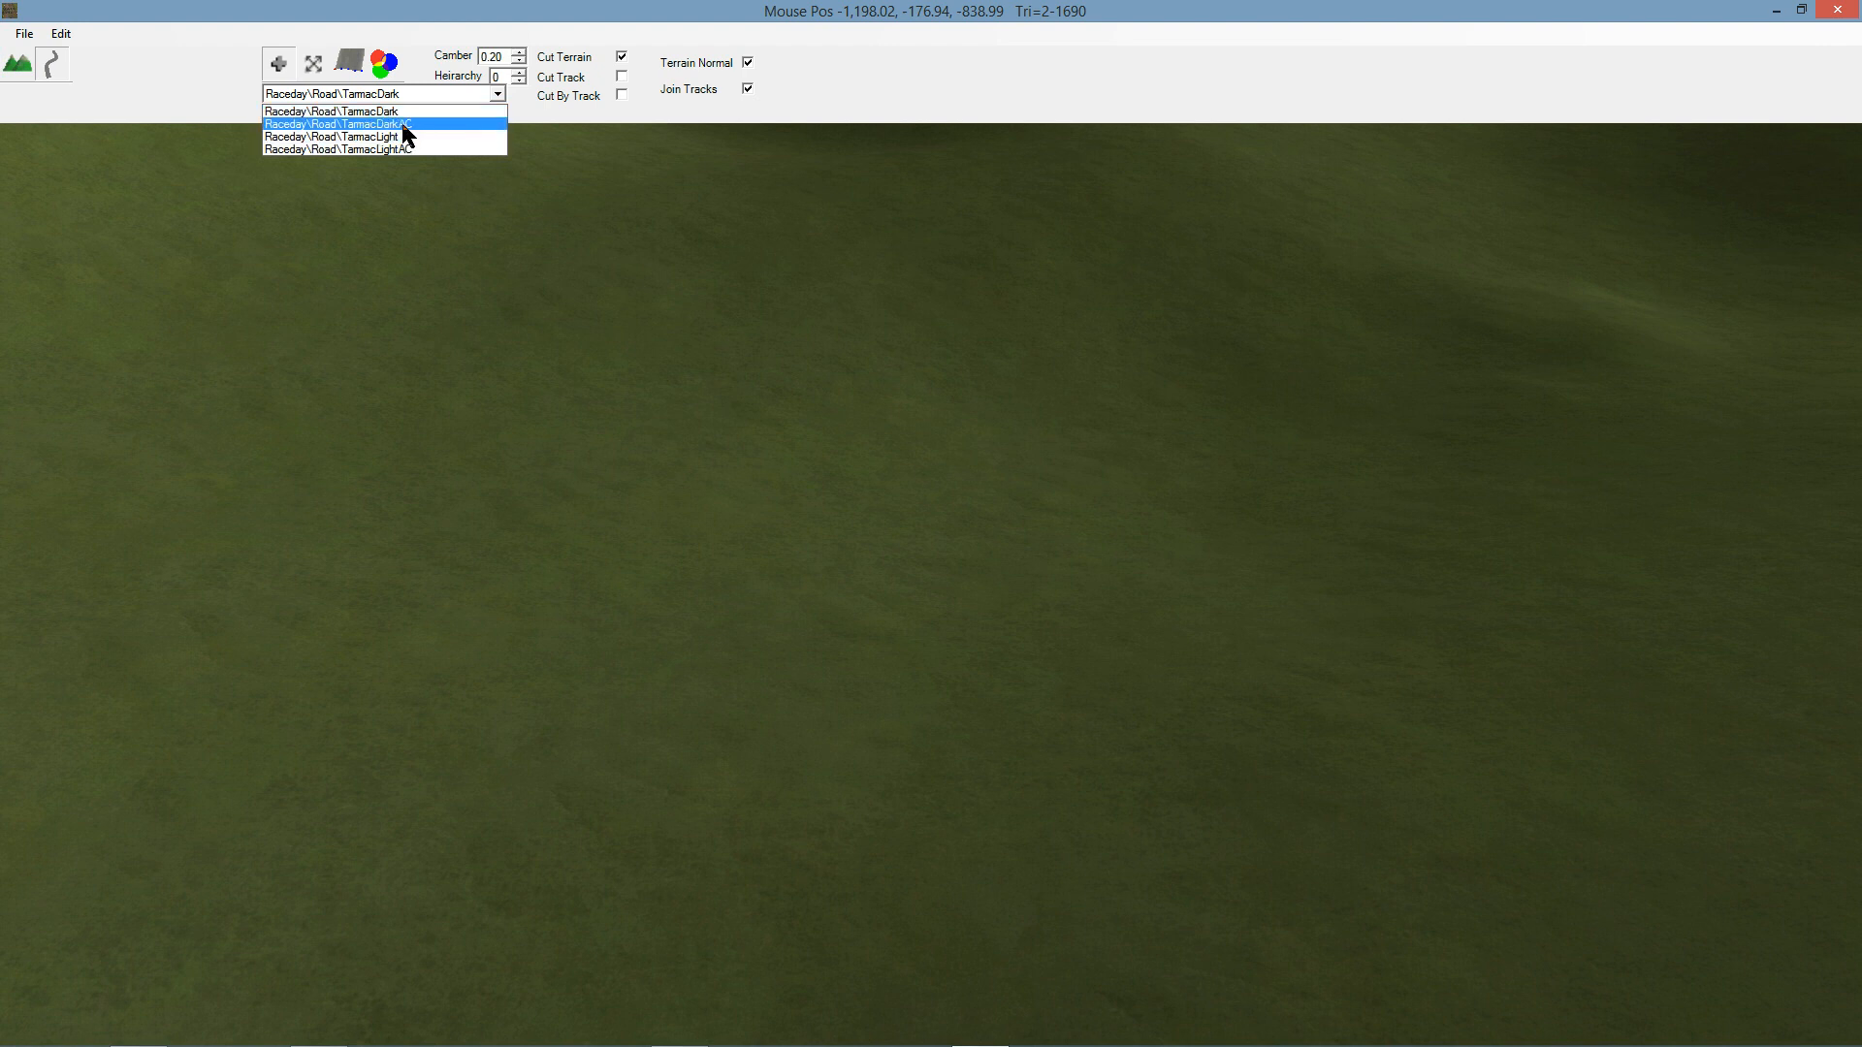
pyautogui.moveTo(413, 136)
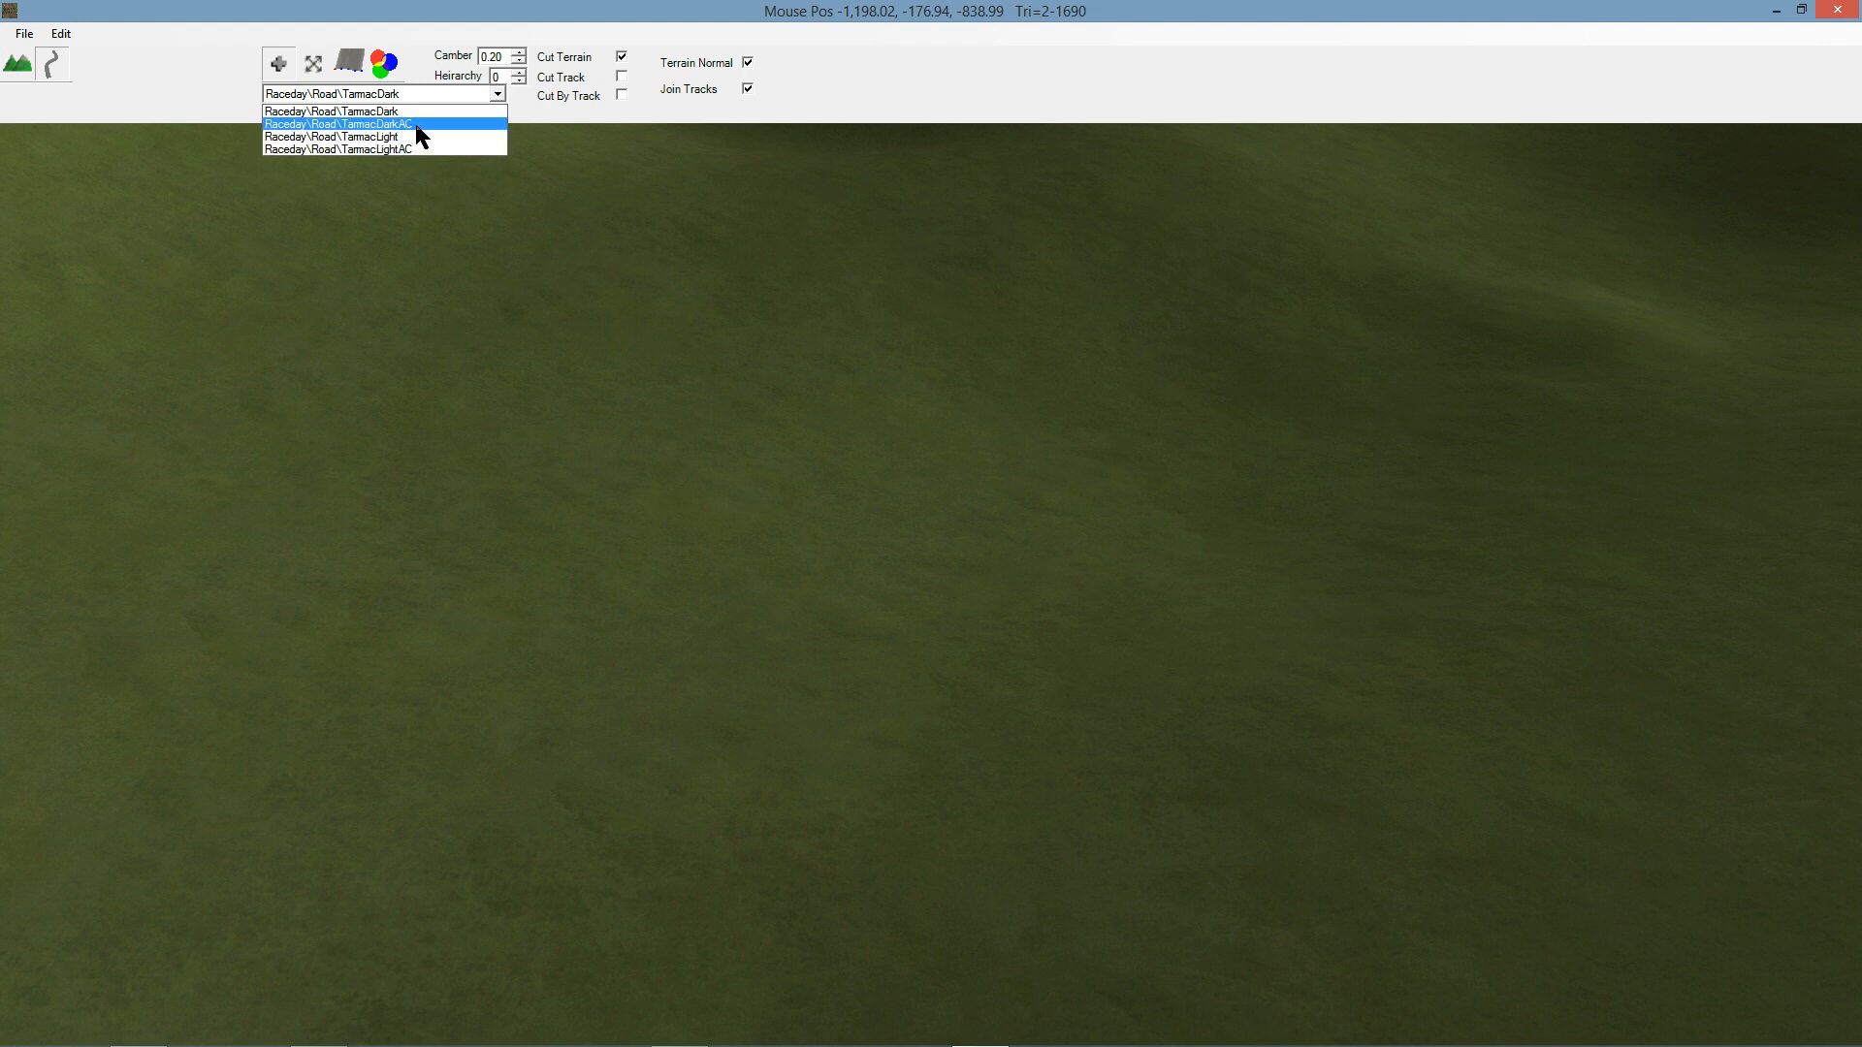
pyautogui.moveTo(380, 111)
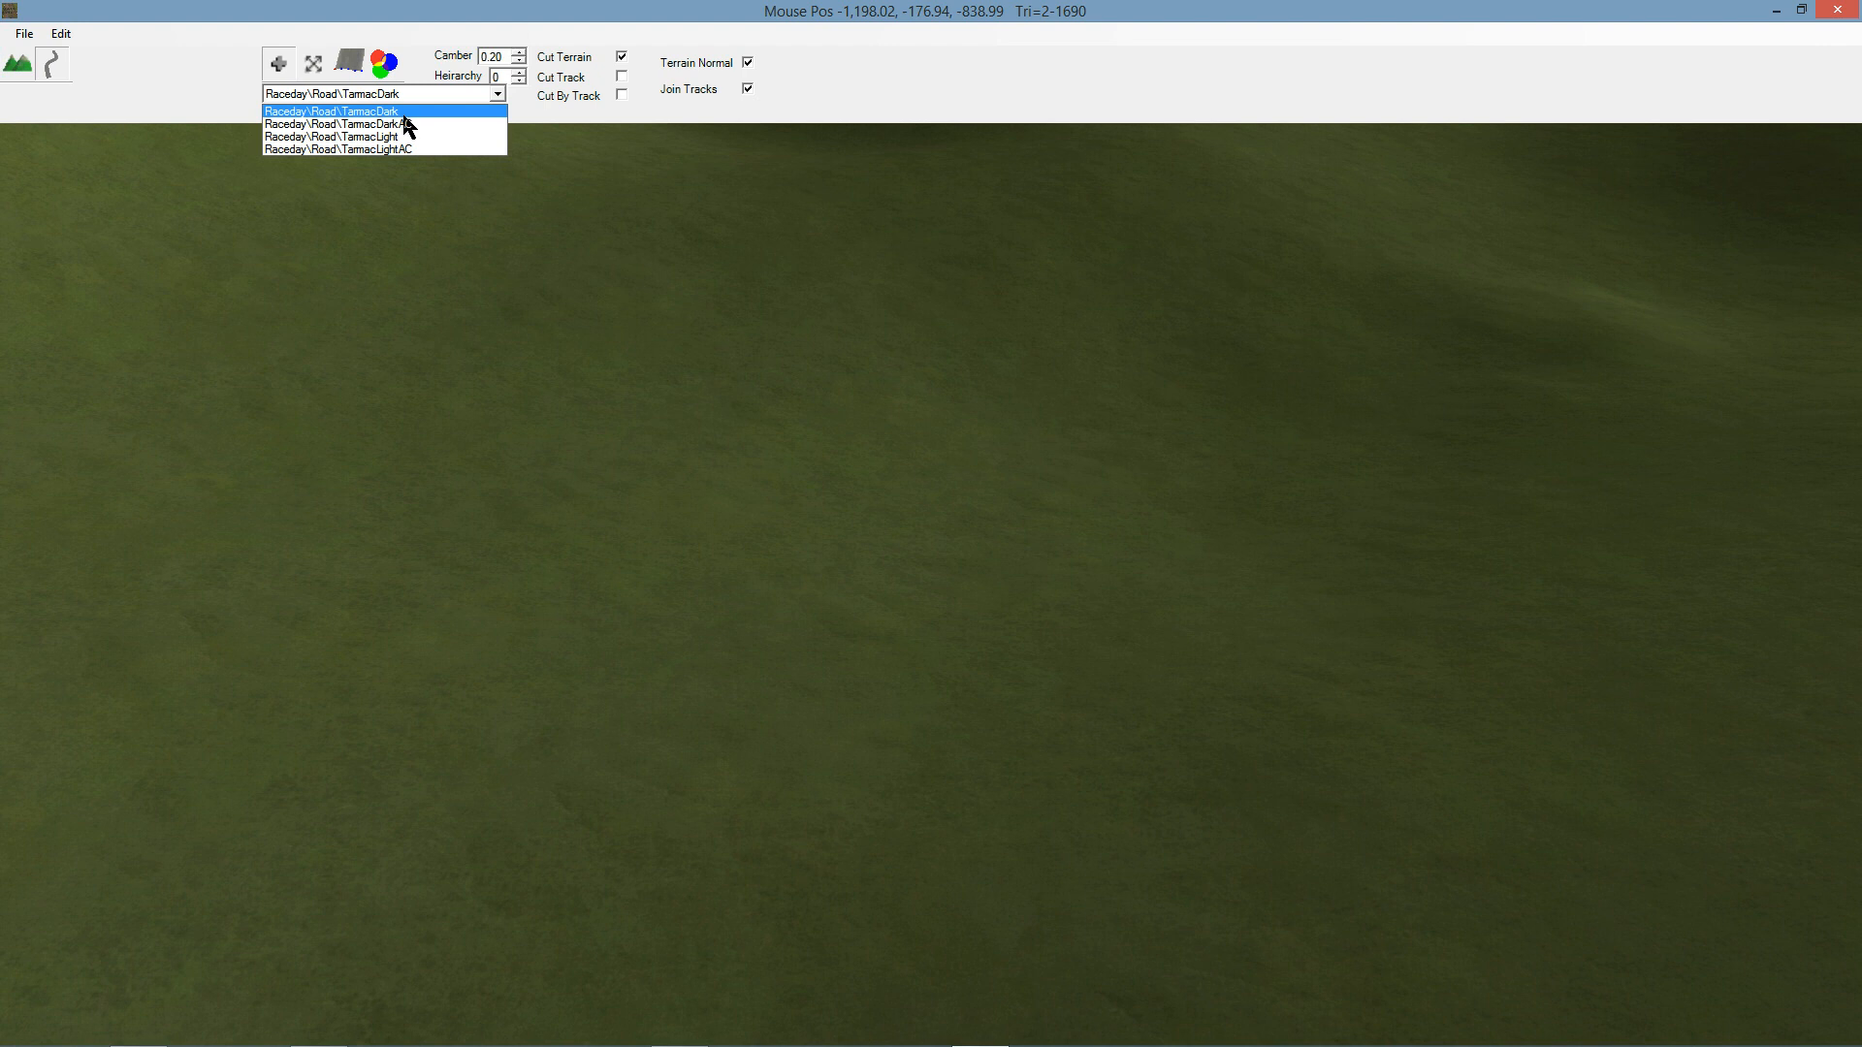
# Step: Keep the TarmacDark surface and start a new road track with its first node on the terrain
pyautogui.click(332, 111)
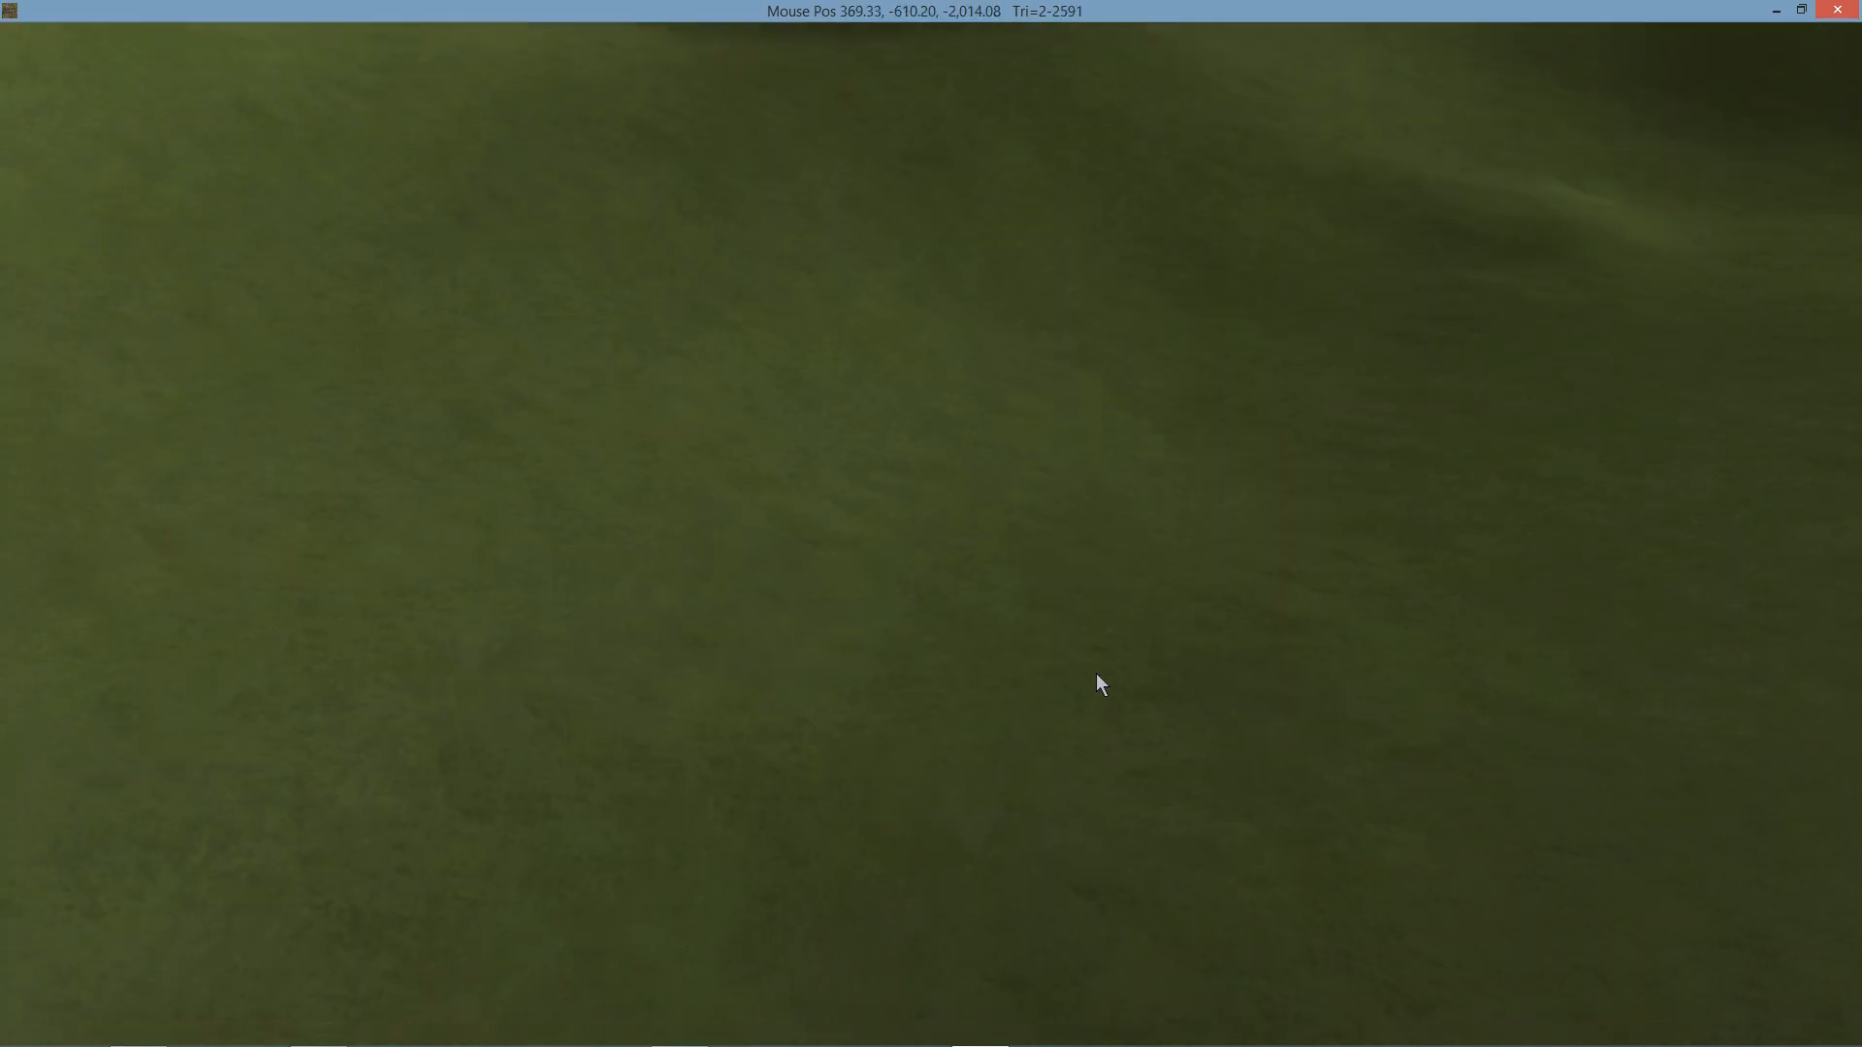
pyautogui.click(958, 788)
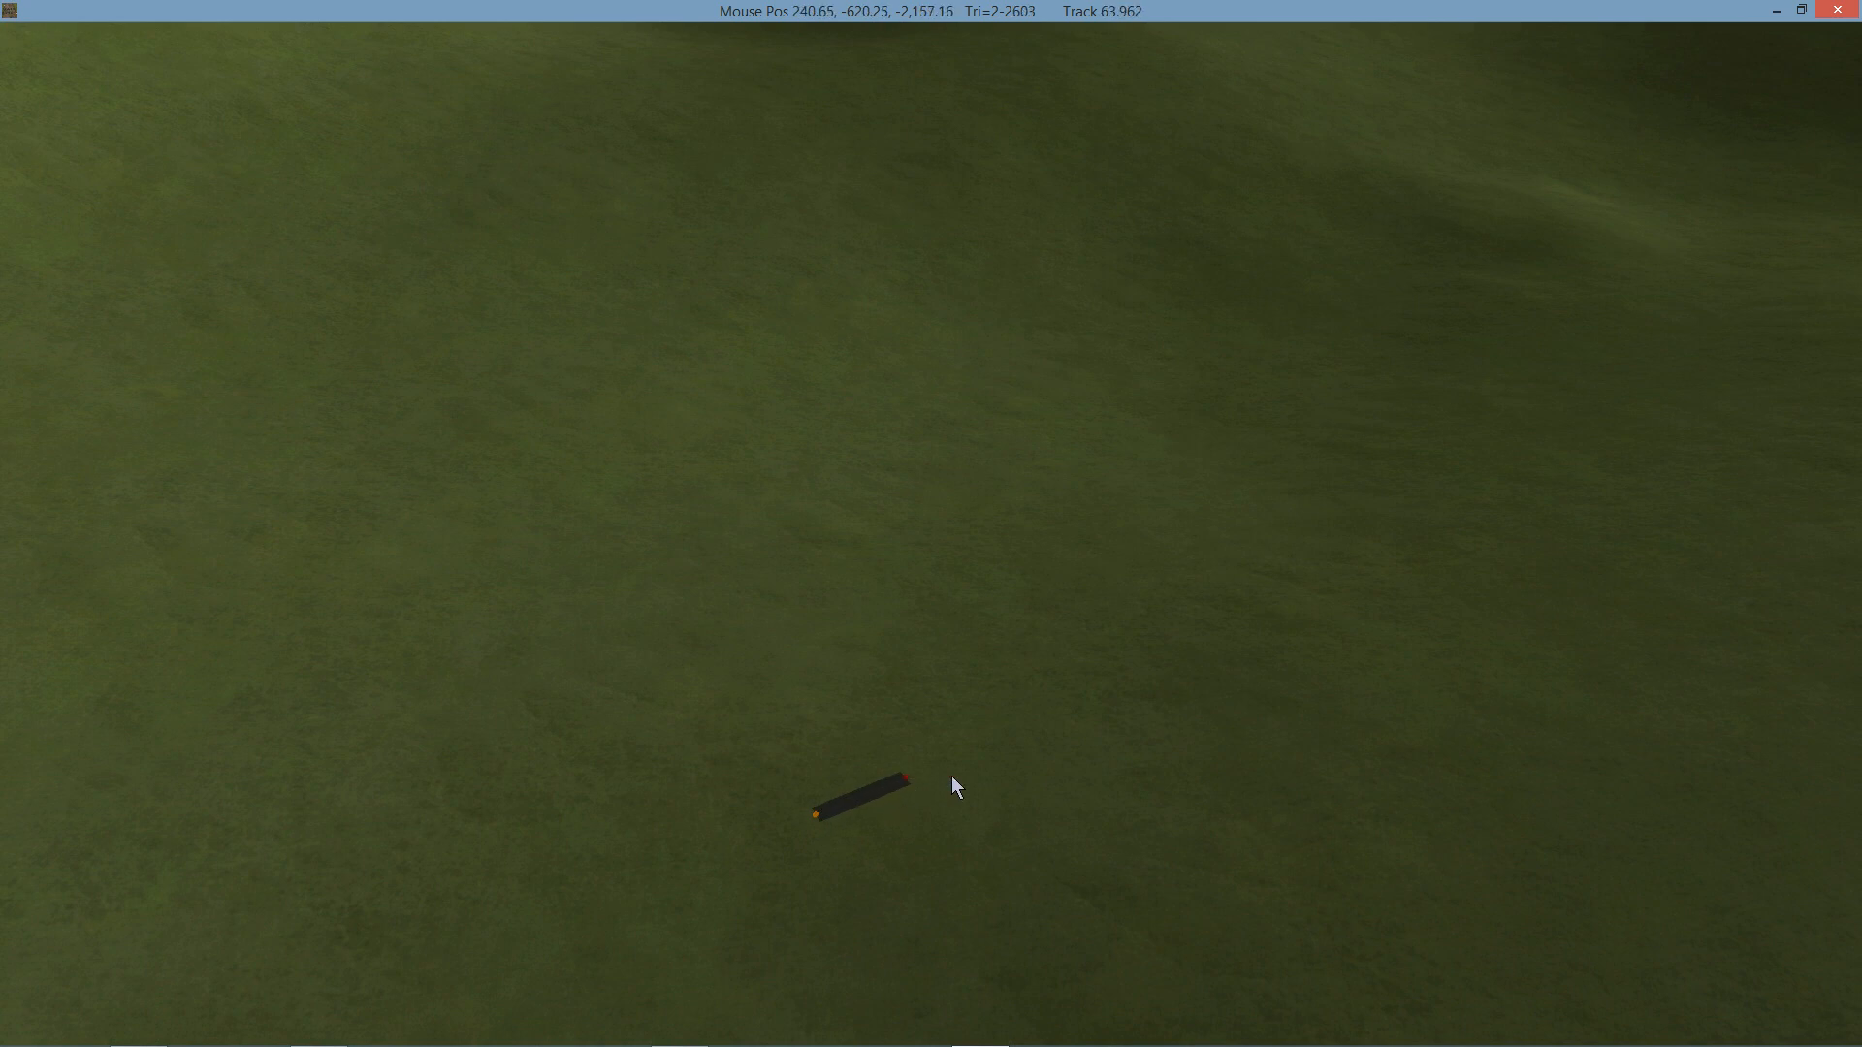
pyautogui.moveTo(934, 800)
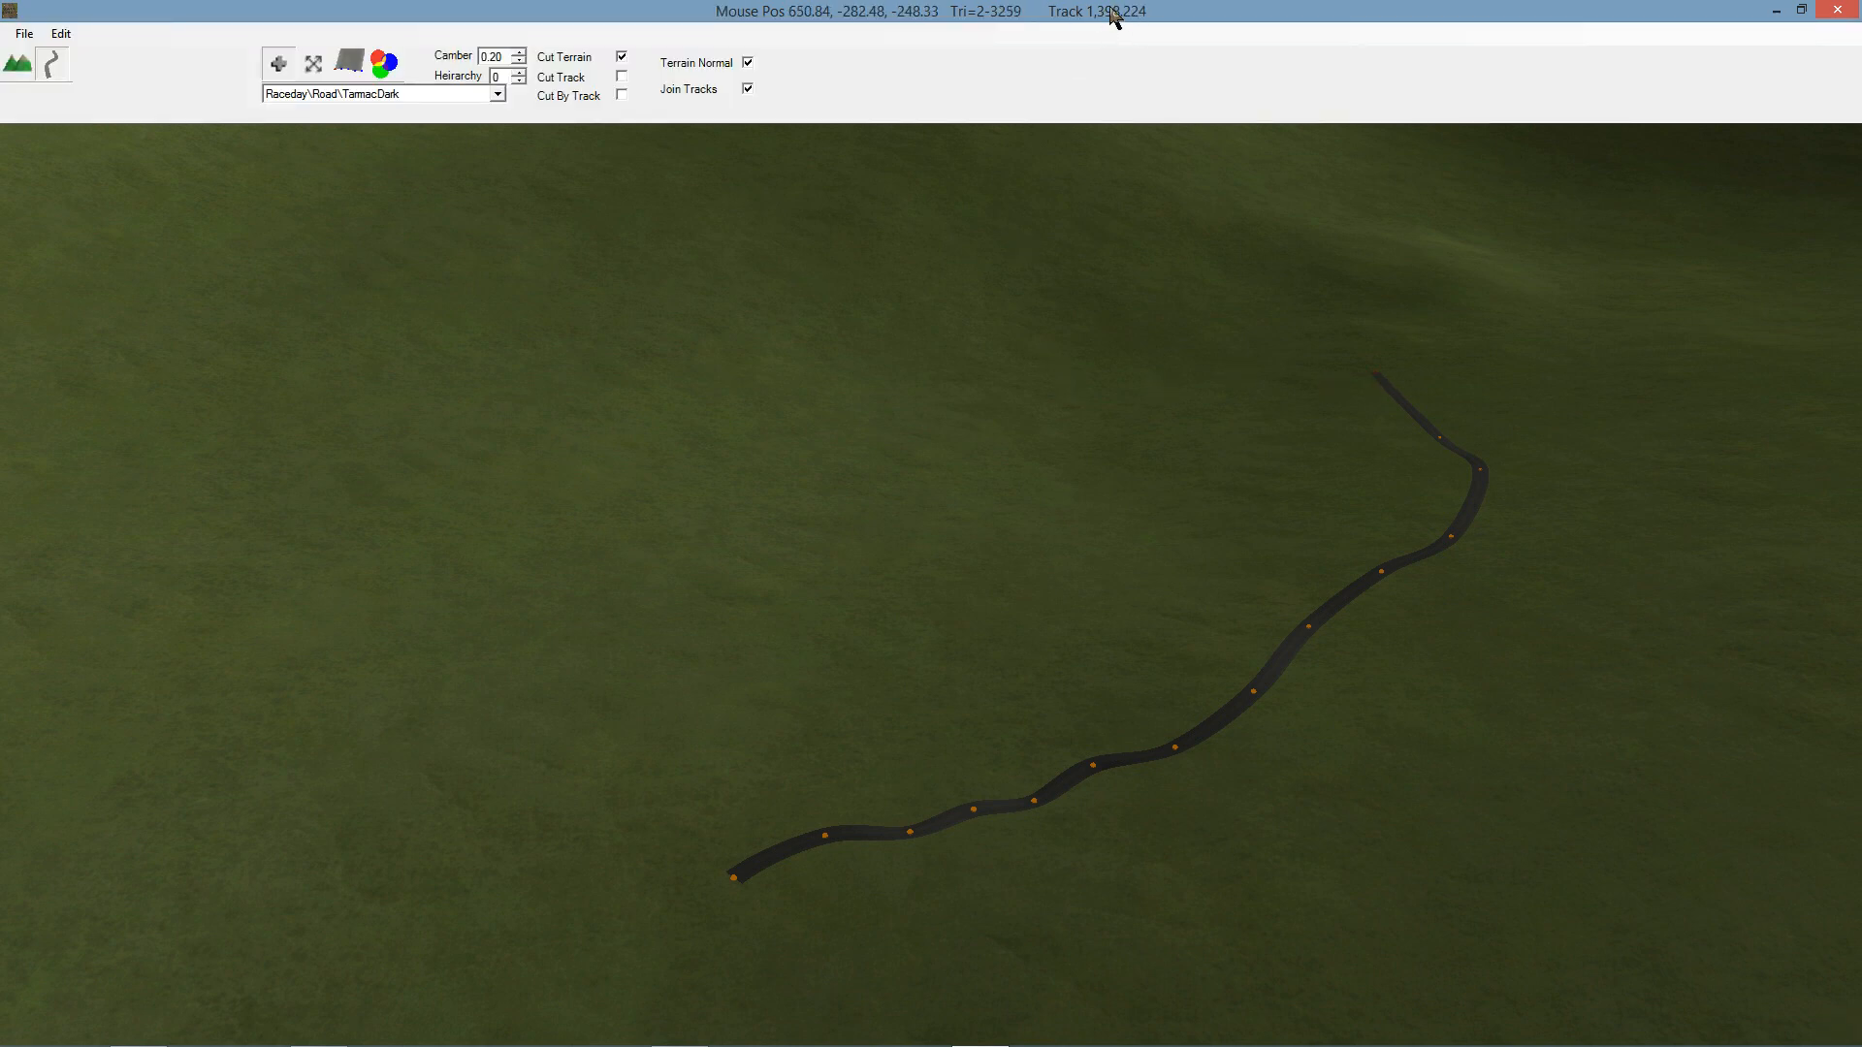
pyautogui.moveTo(1071, 46)
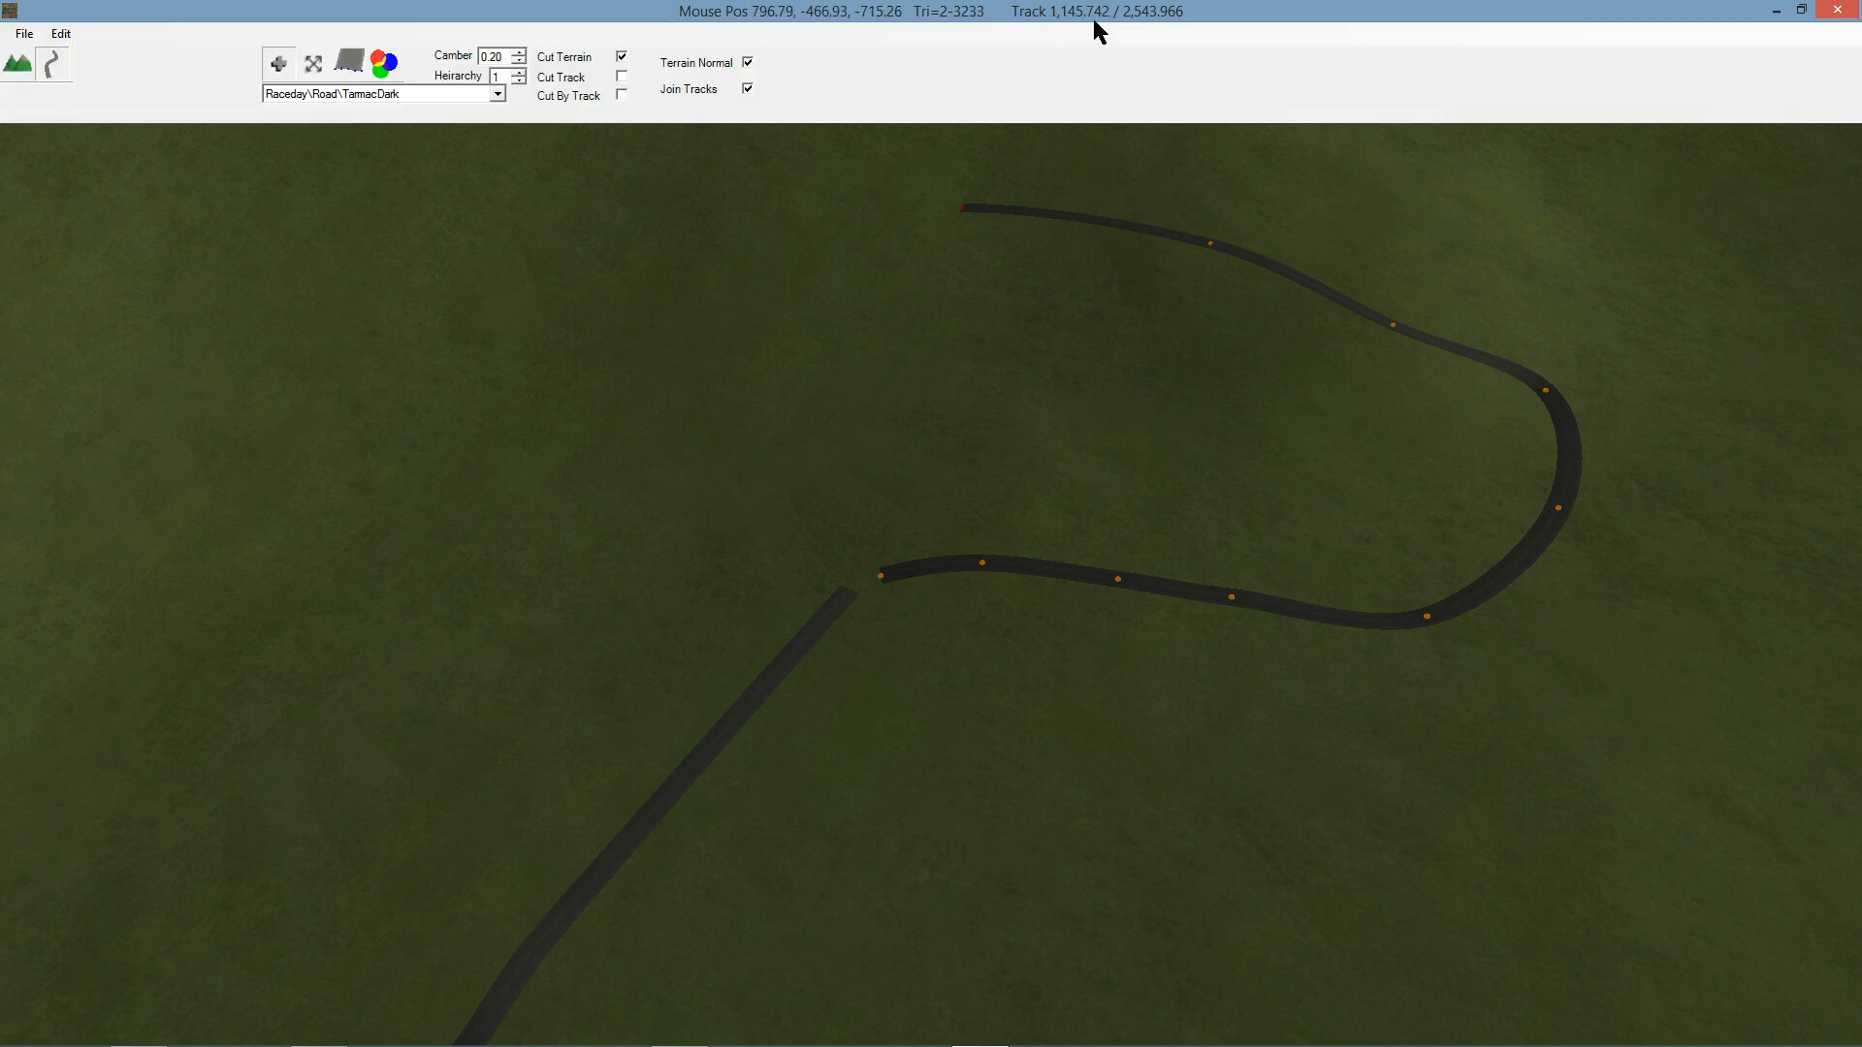
pyautogui.moveTo(1162, 39)
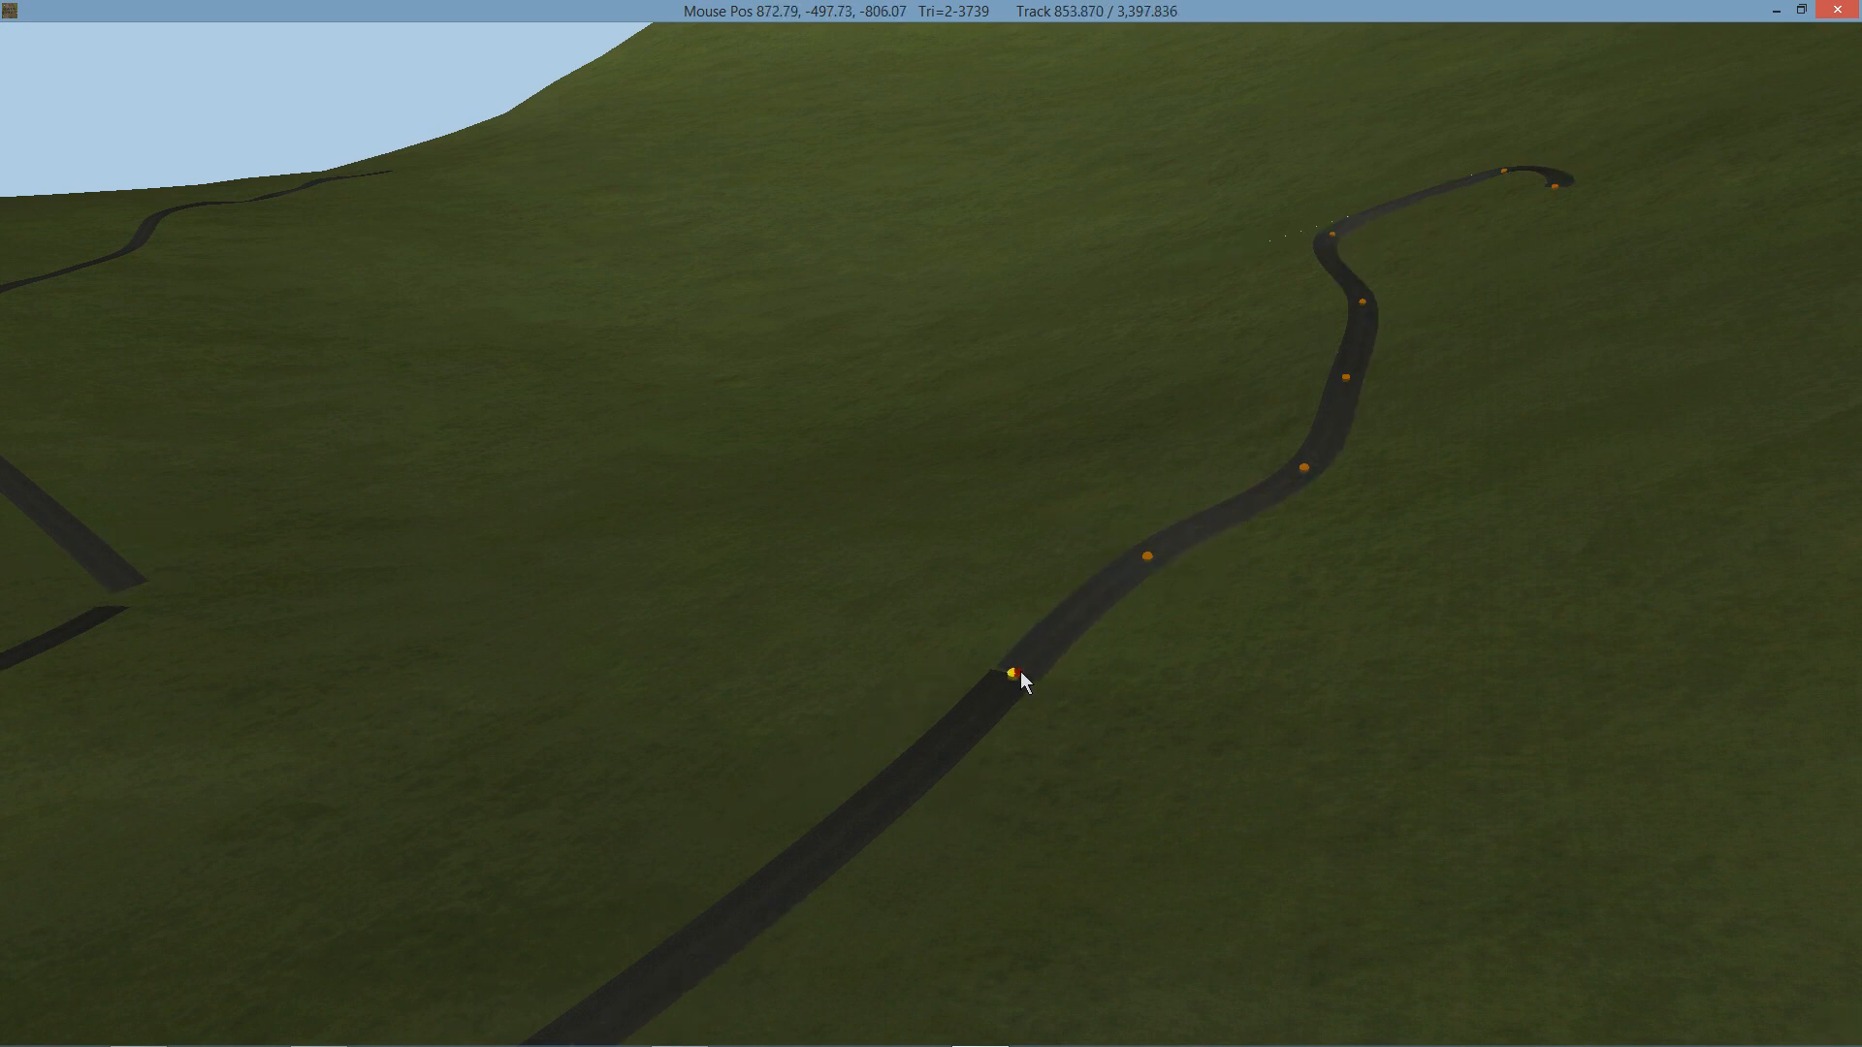
# Step: Add a node further up the hillside to extend the road into the looping climb
pyautogui.click(1015, 675)
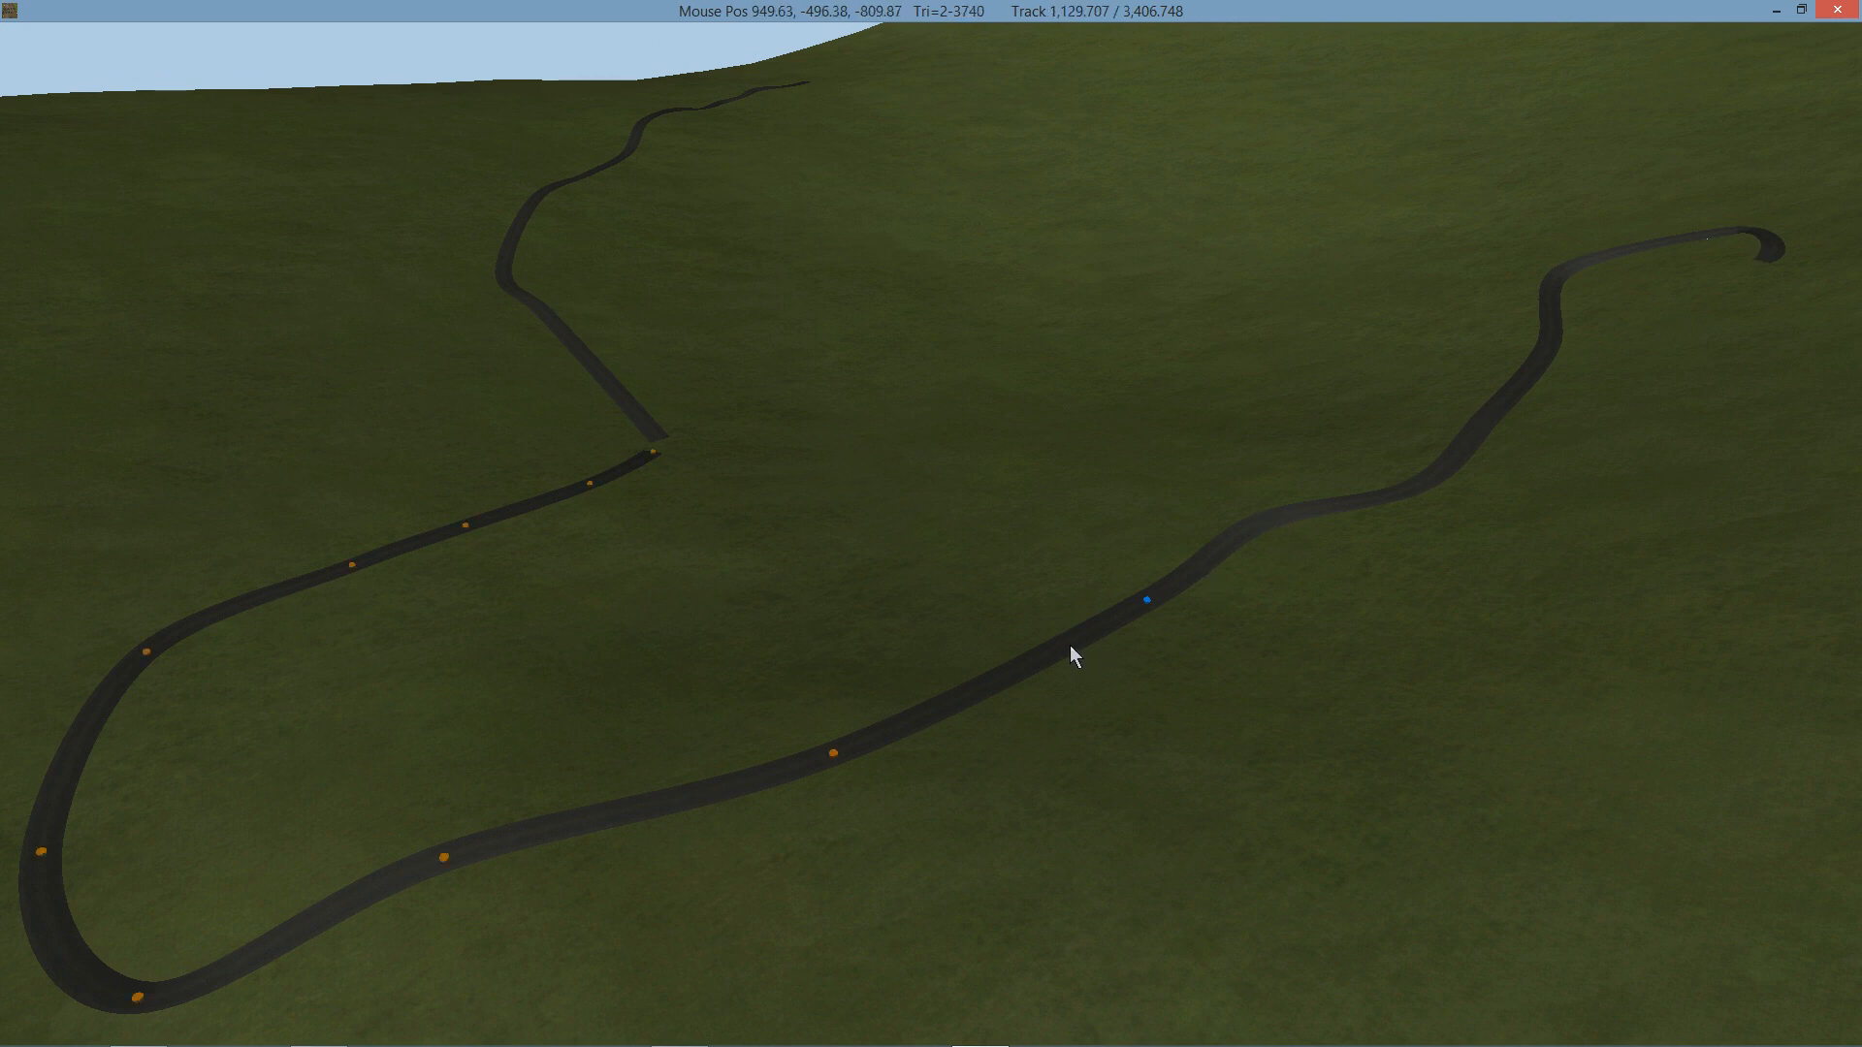
pyautogui.moveTo(1029, 681)
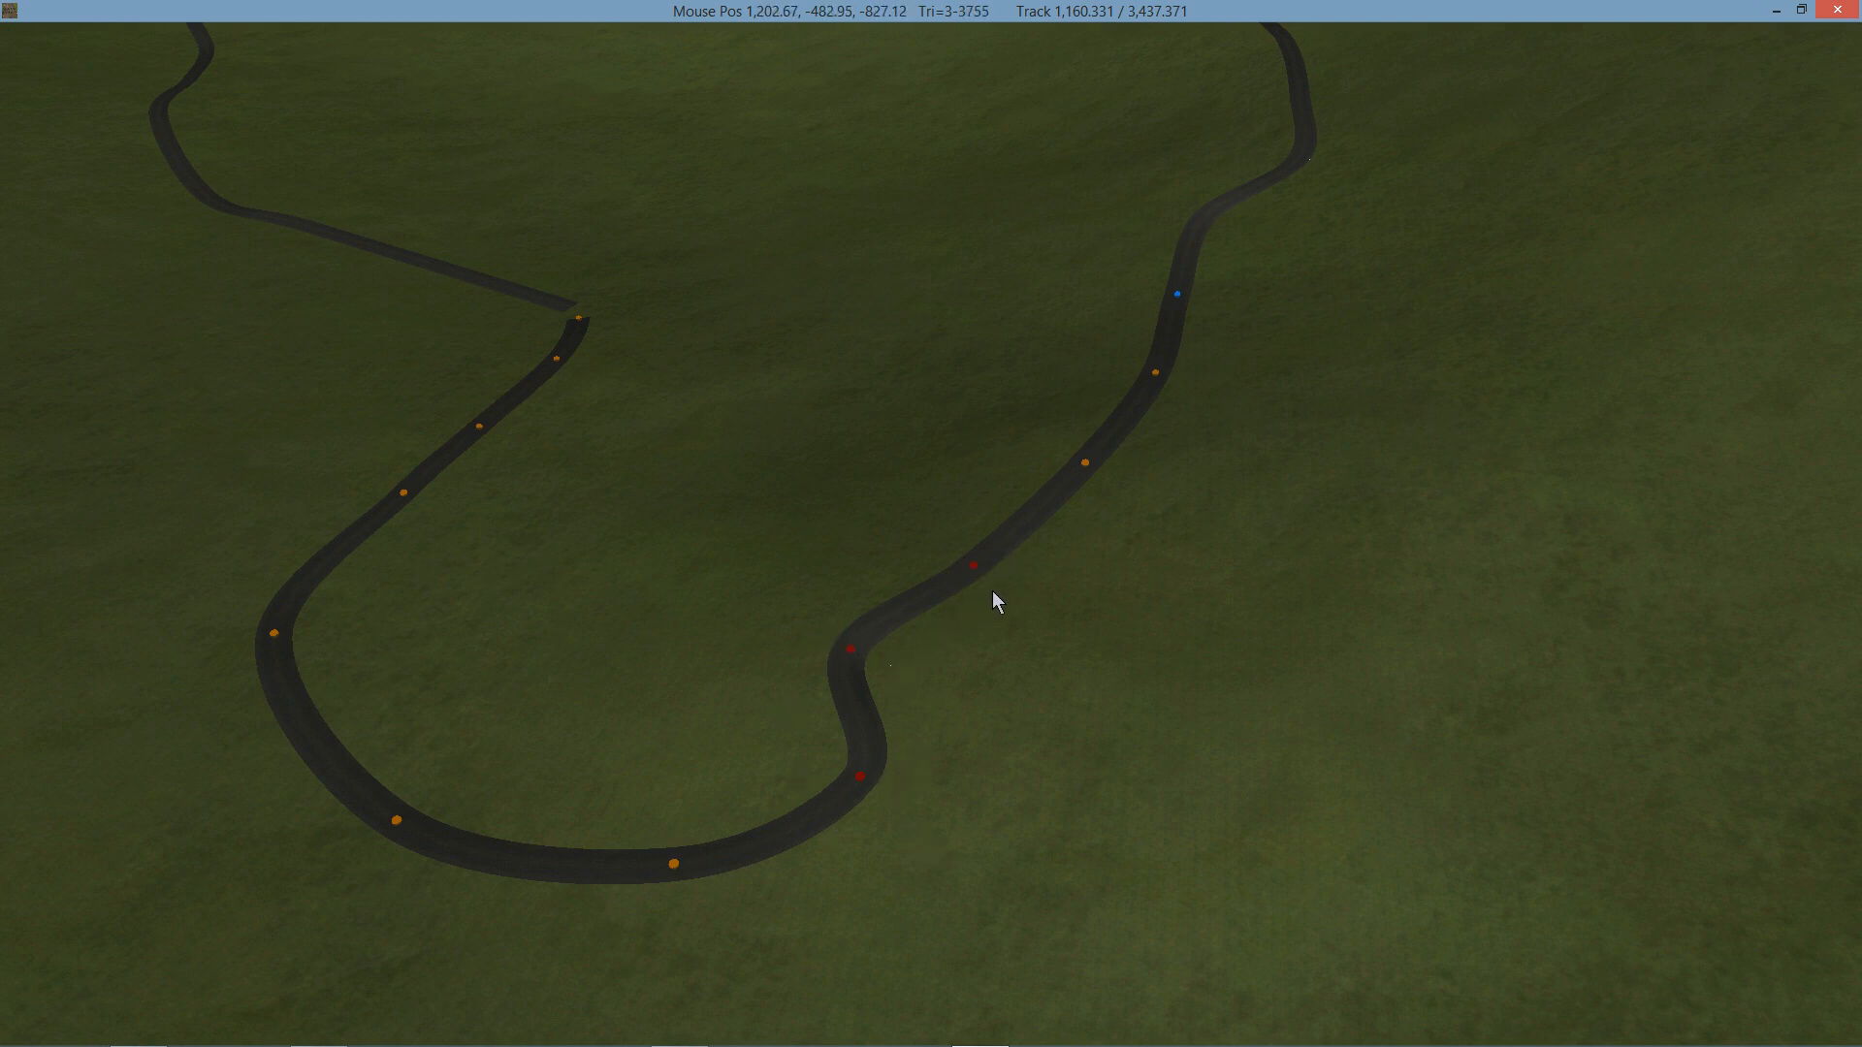
pyautogui.moveTo(997, 415)
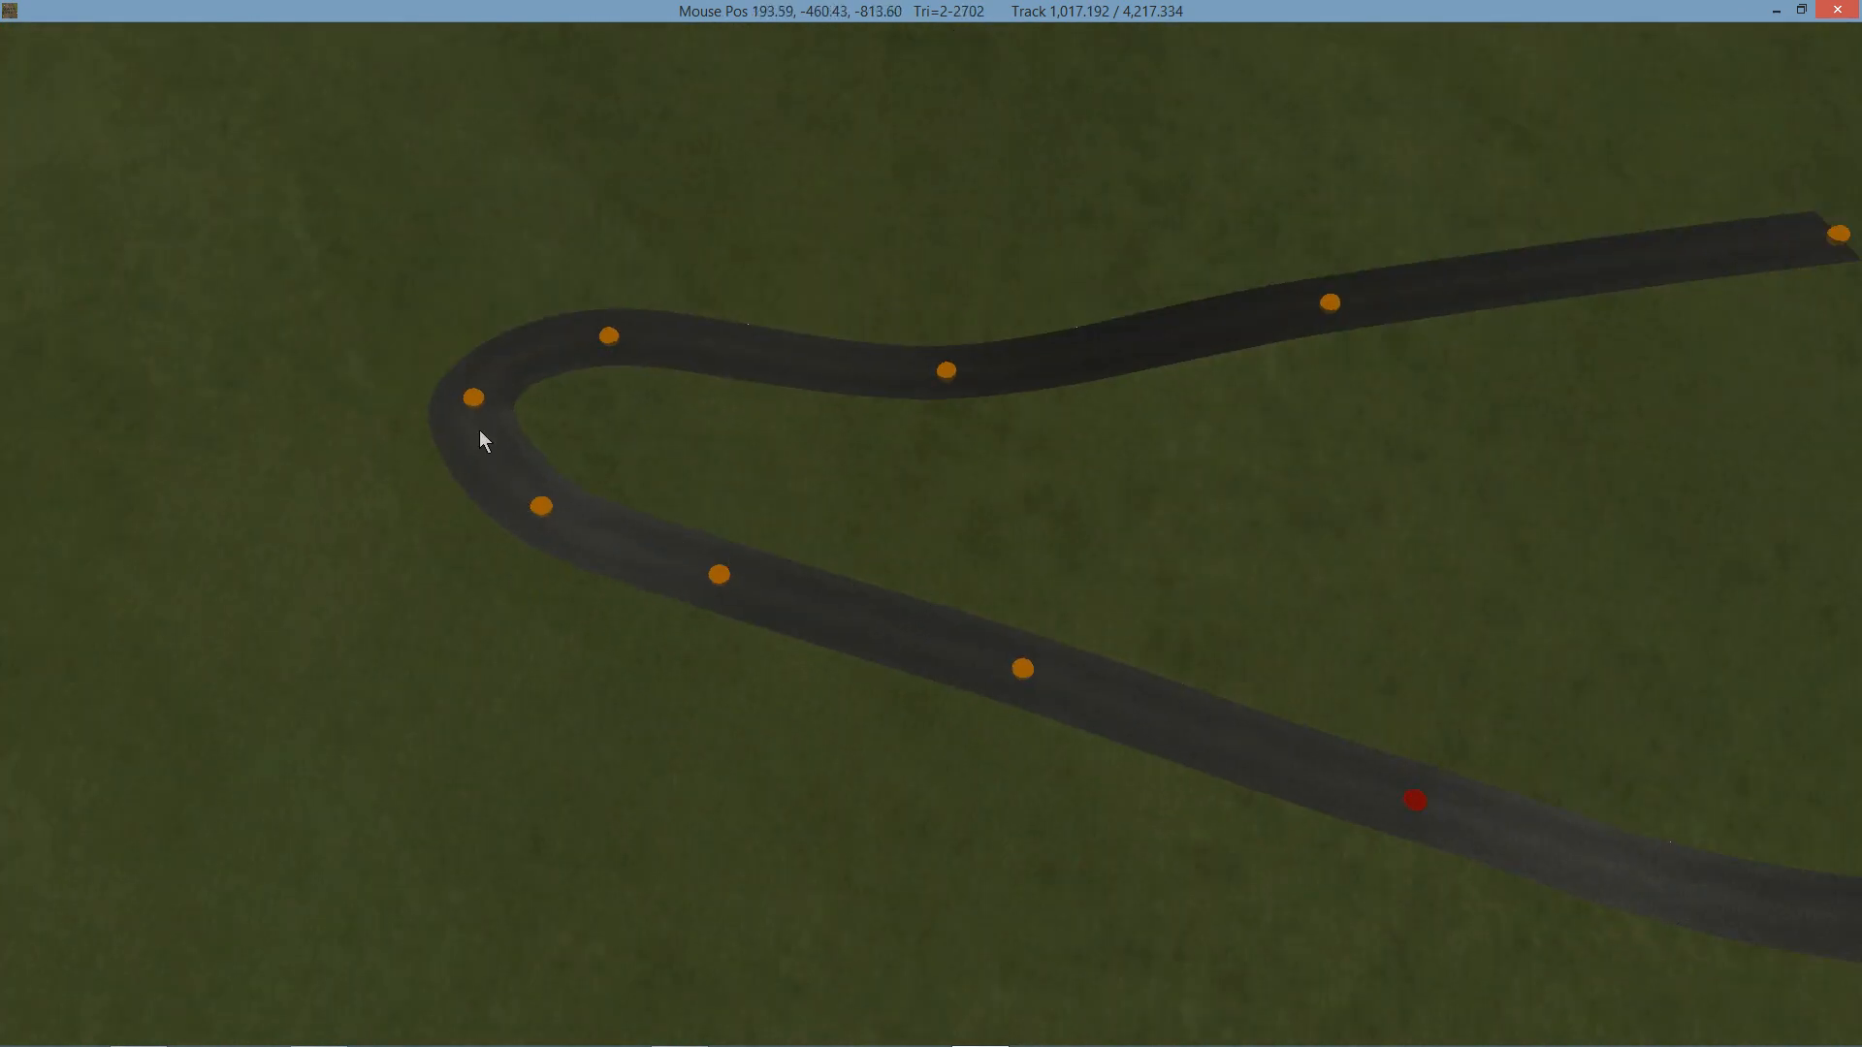
pyautogui.moveTo(648, 479)
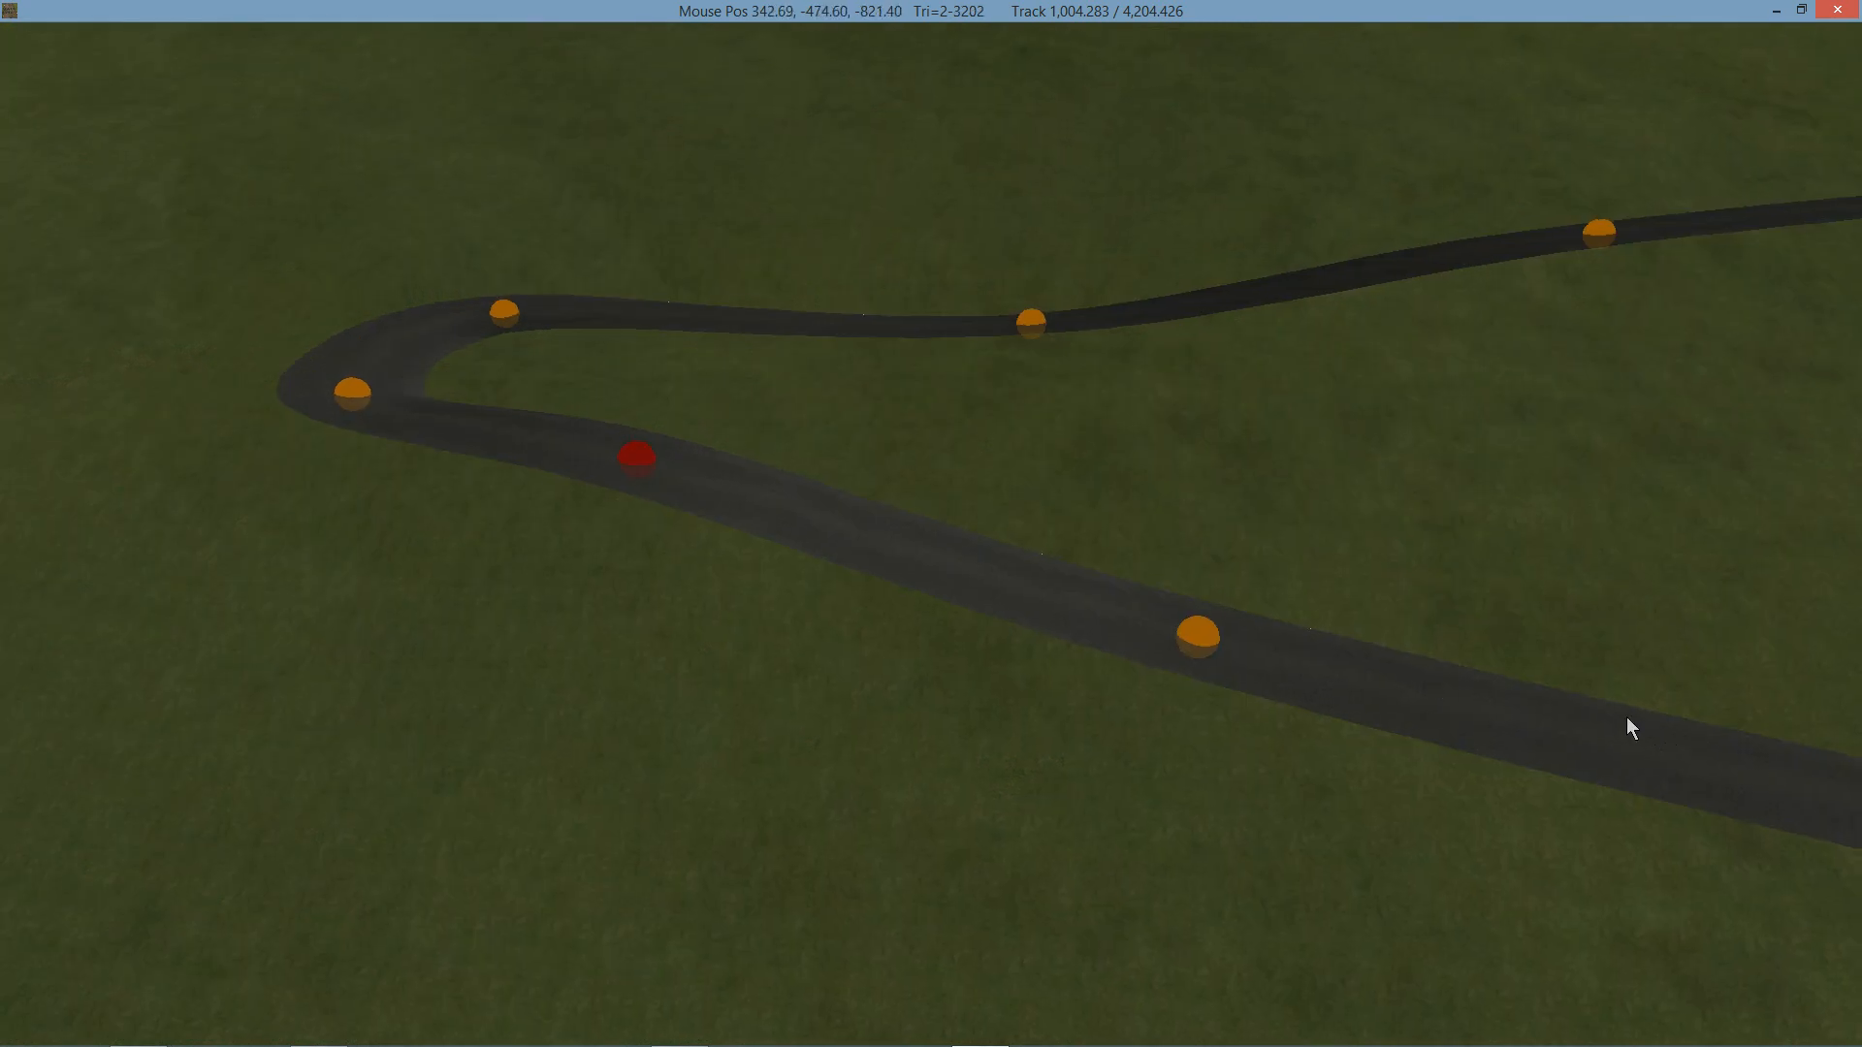
pyautogui.moveTo(660, 314)
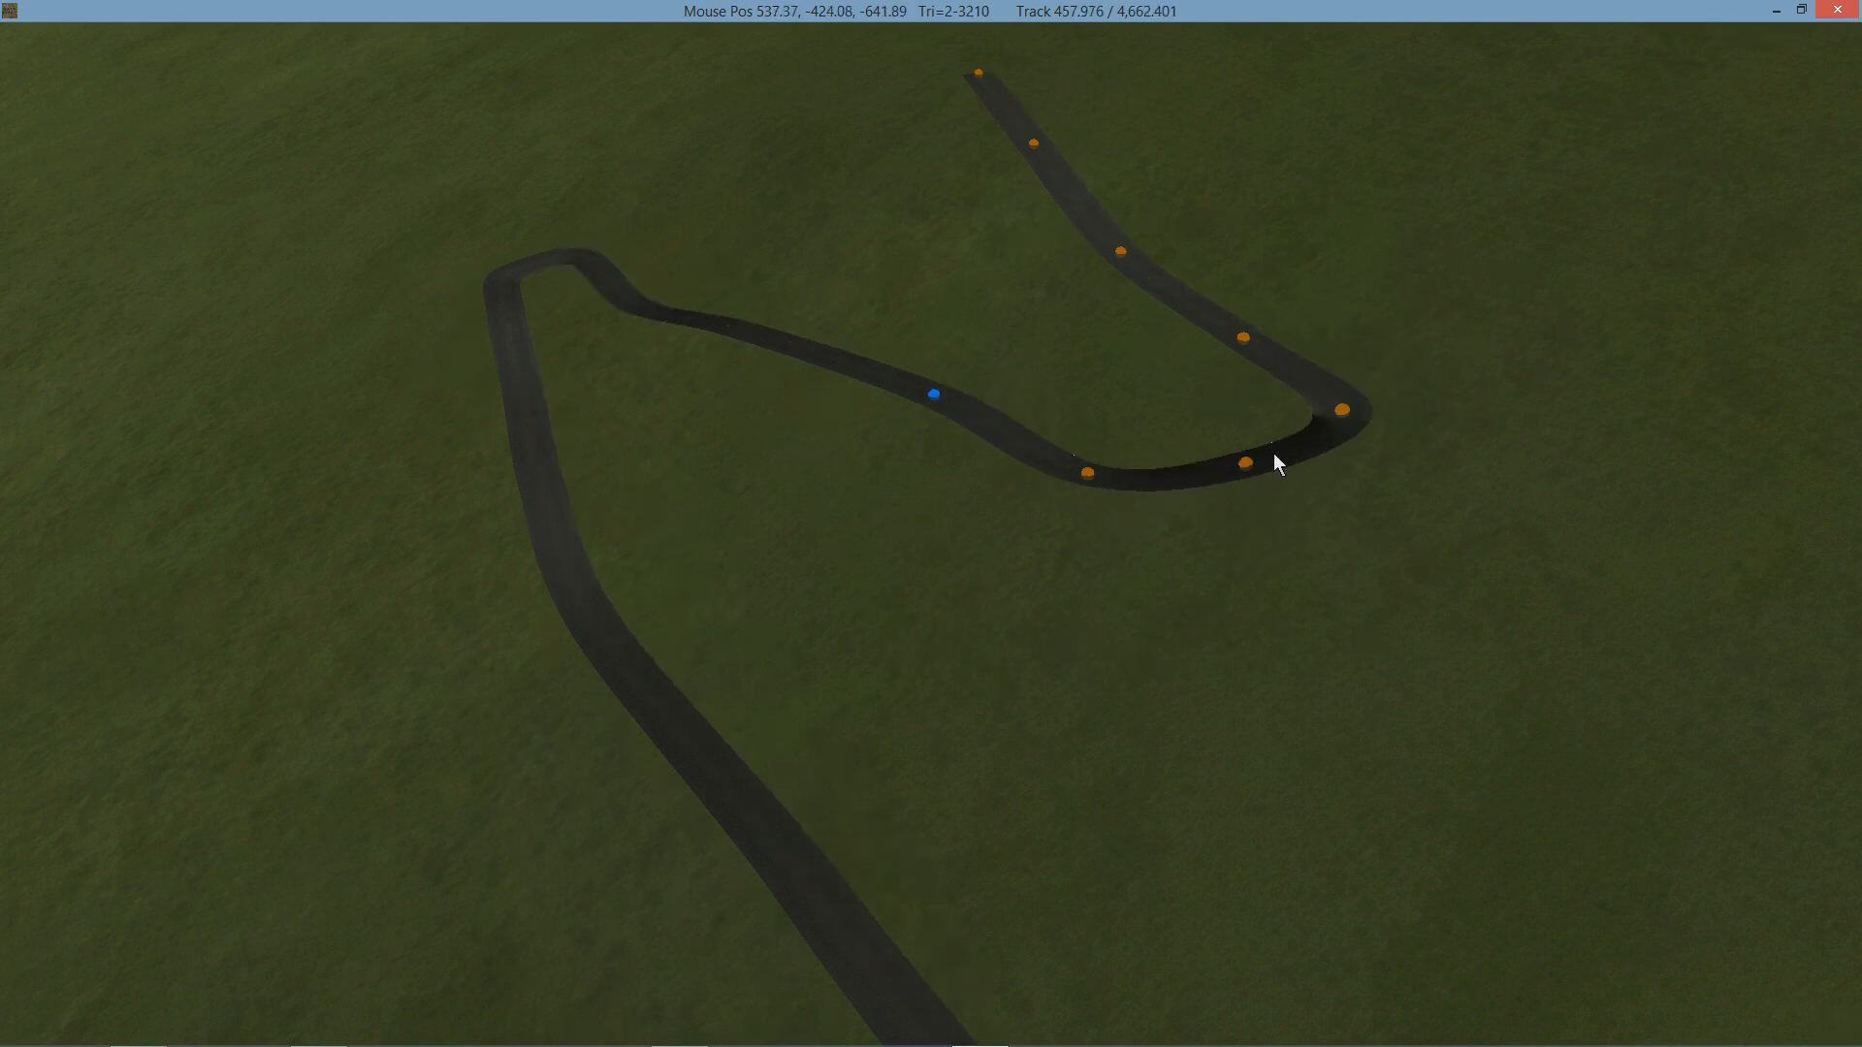
pyautogui.moveTo(1333, 430)
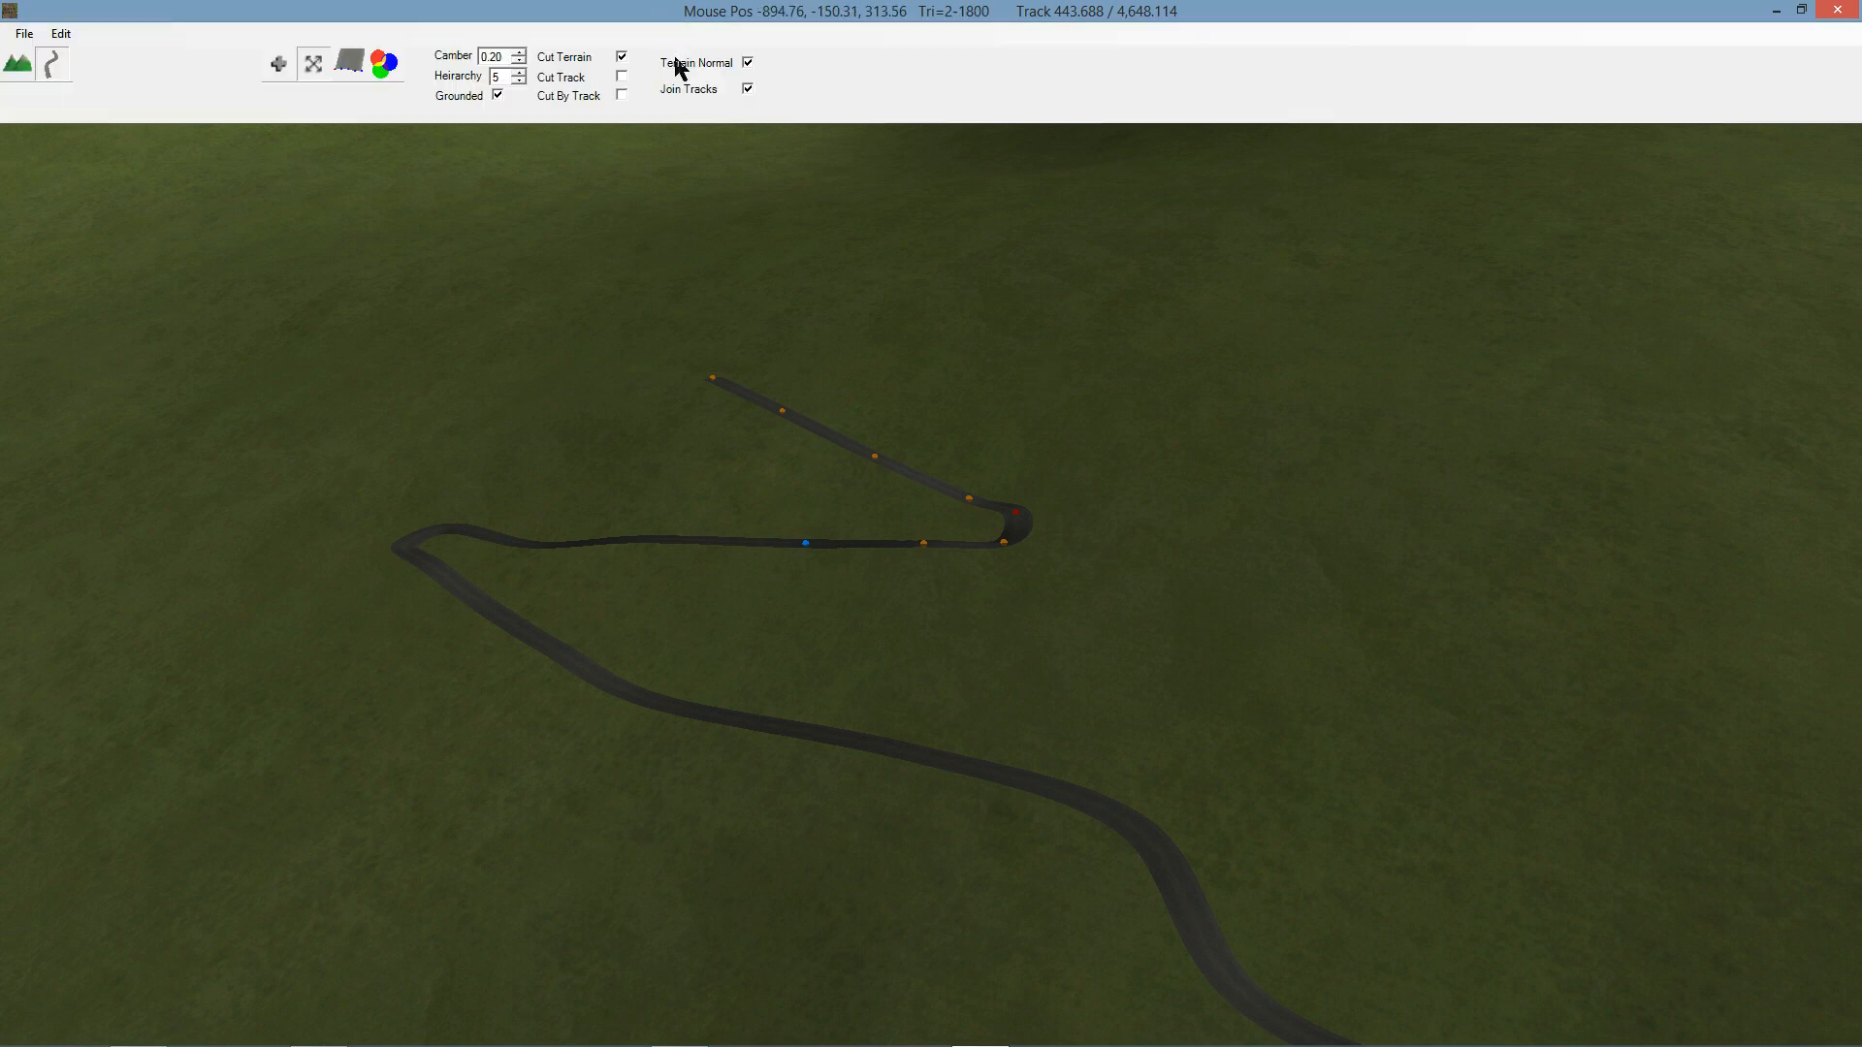
pyautogui.moveTo(279, 64)
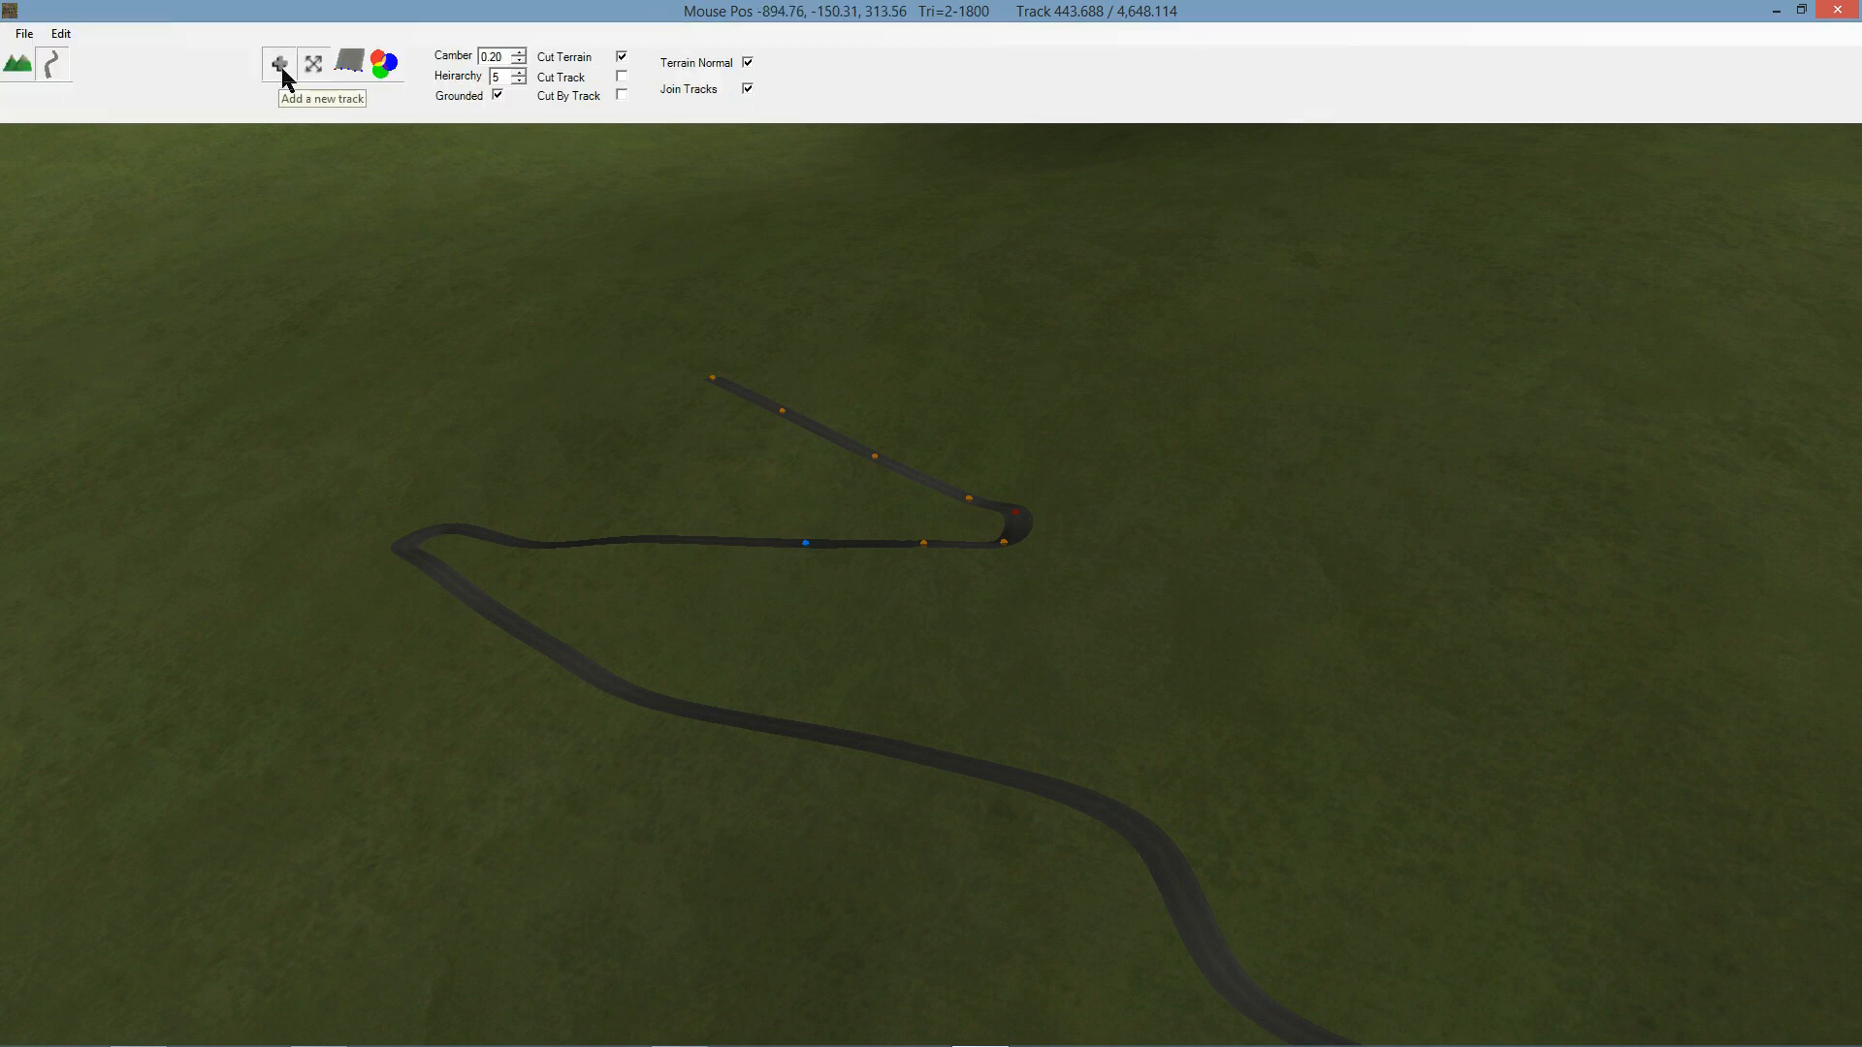